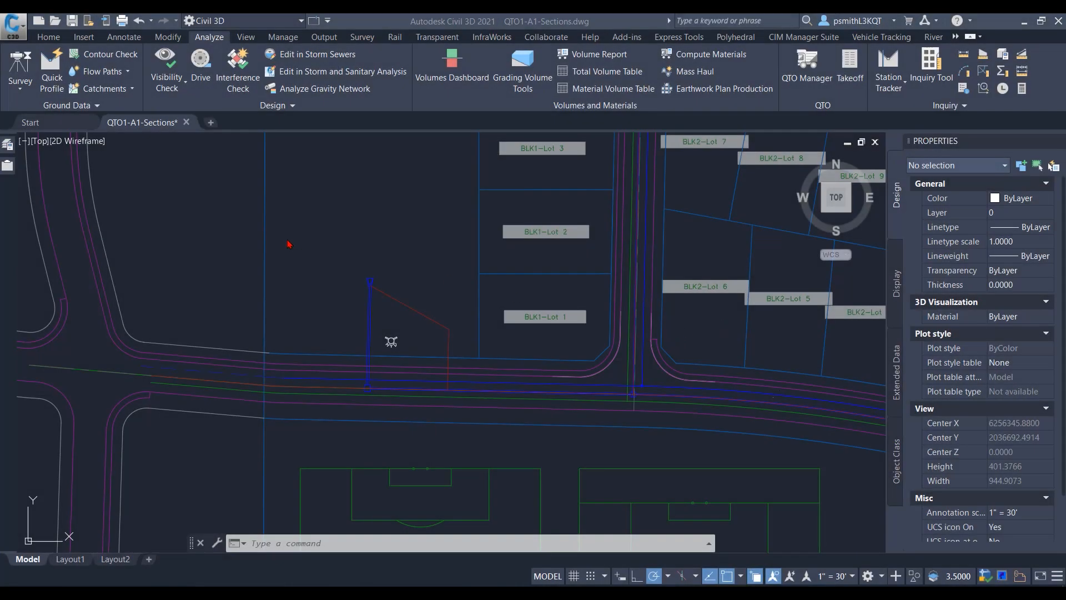
mouse_move(463, 276)
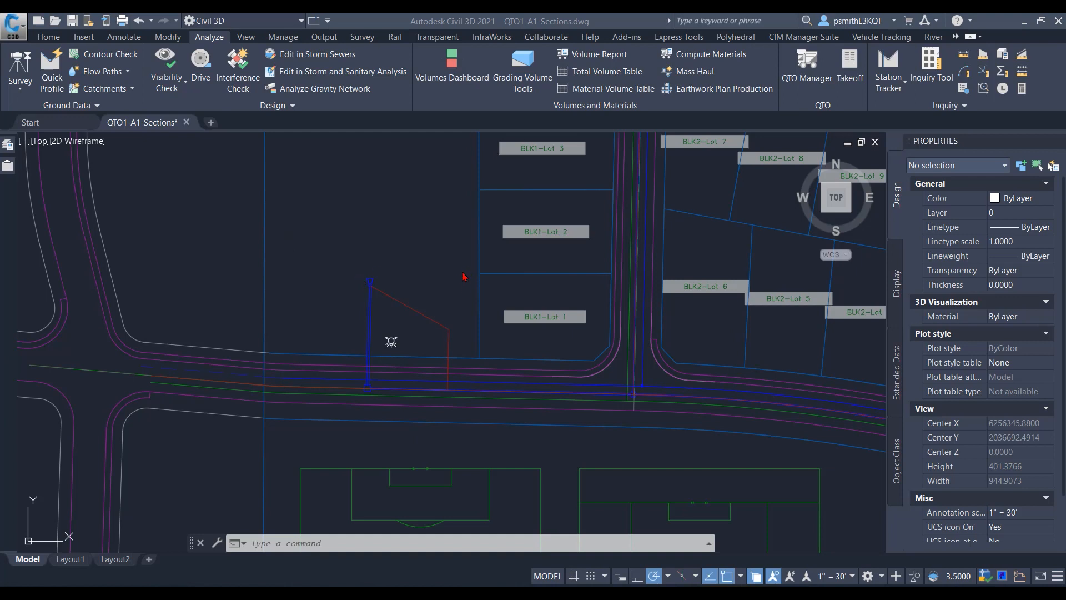
mouse_move(515, 169)
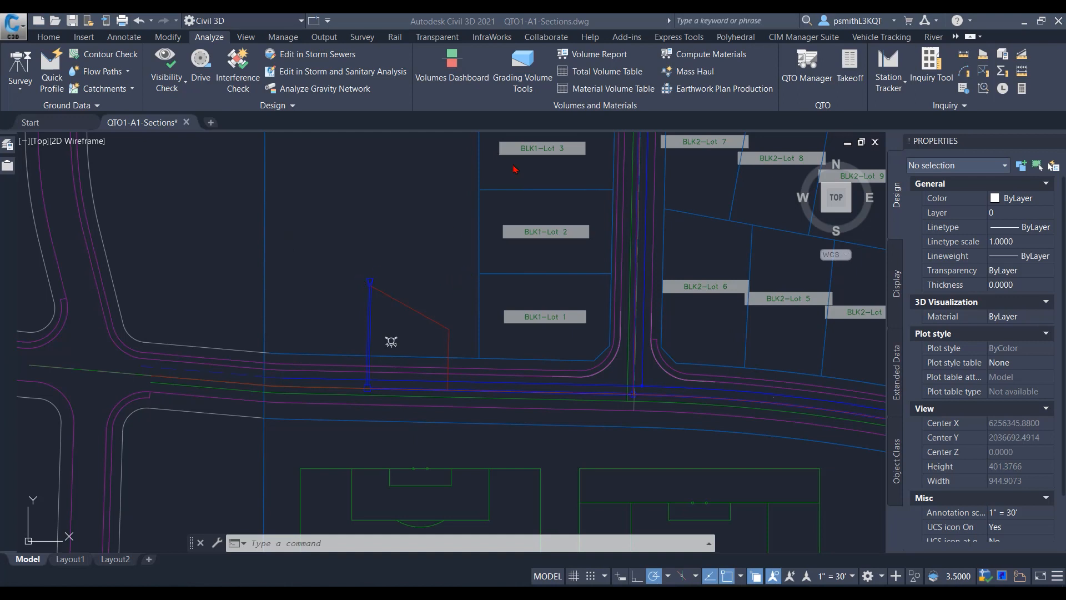
mouse_move(387, 243)
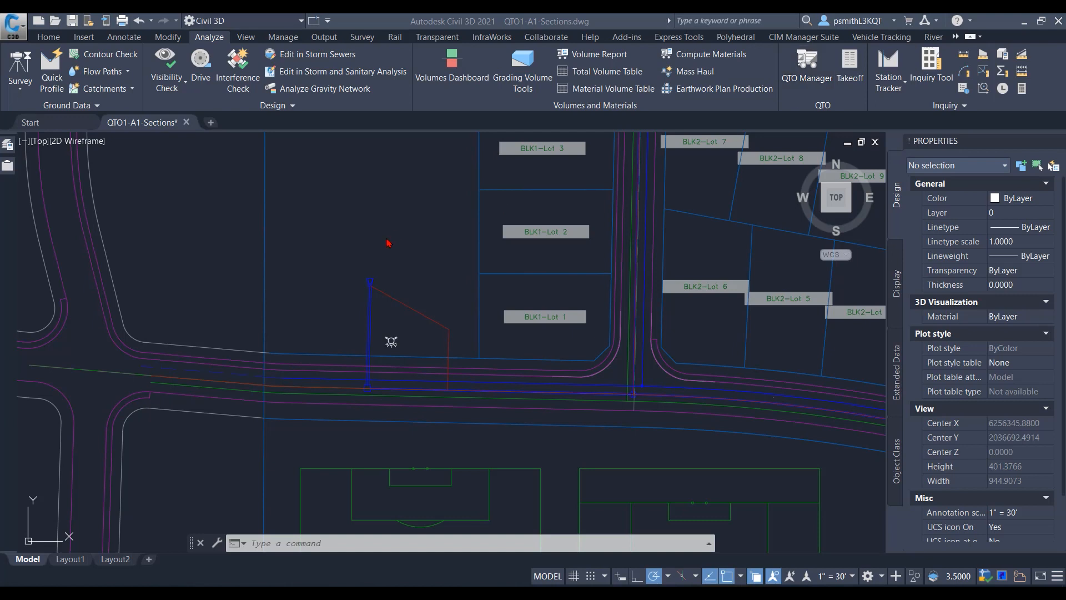
mouse_move(419, 260)
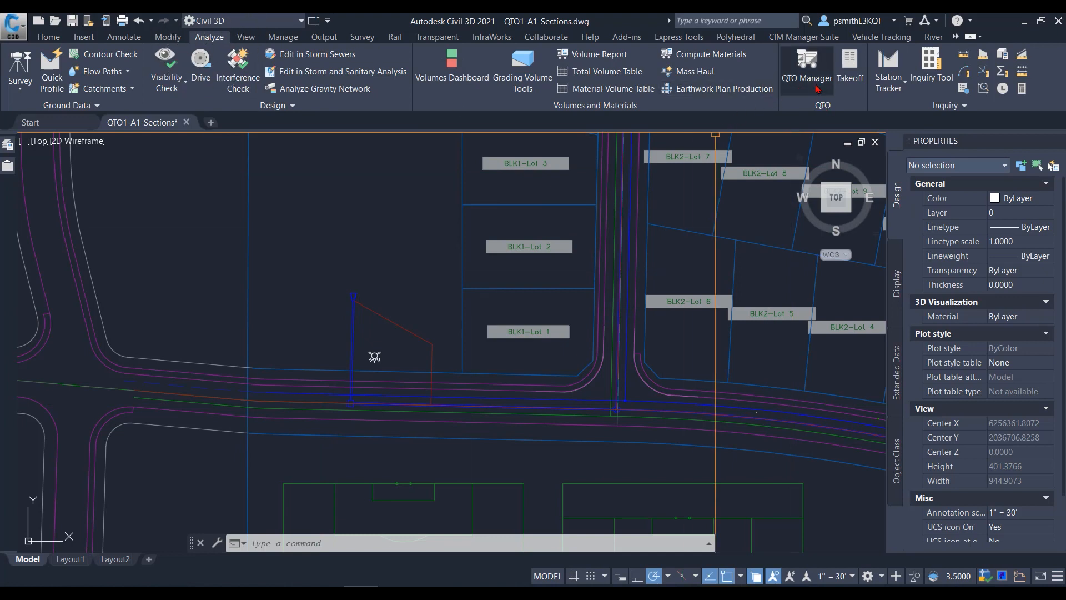
mouse_move(806, 70)
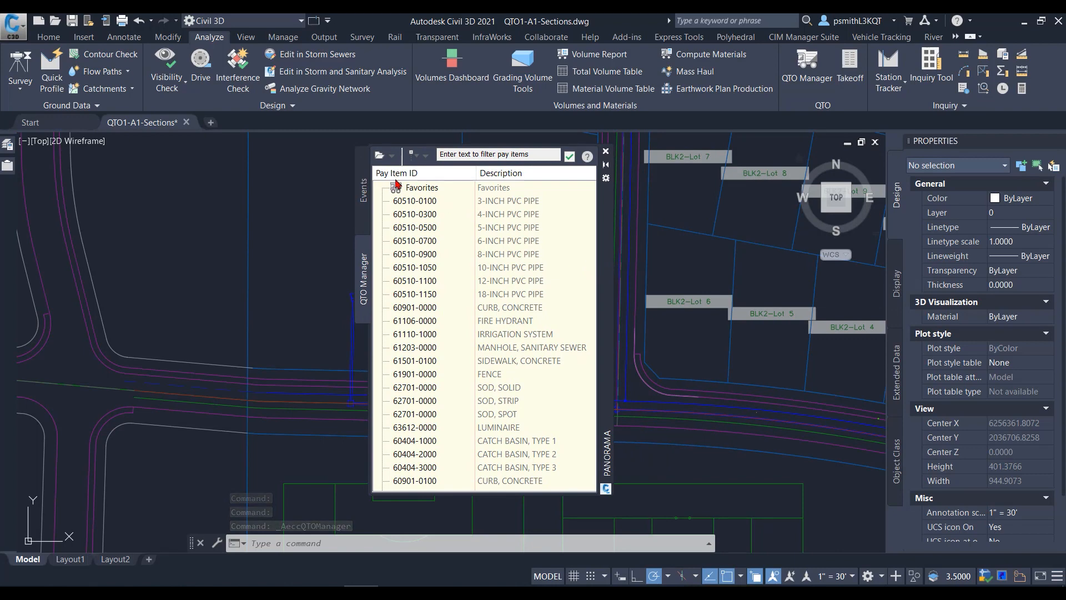
mouse_move(549, 322)
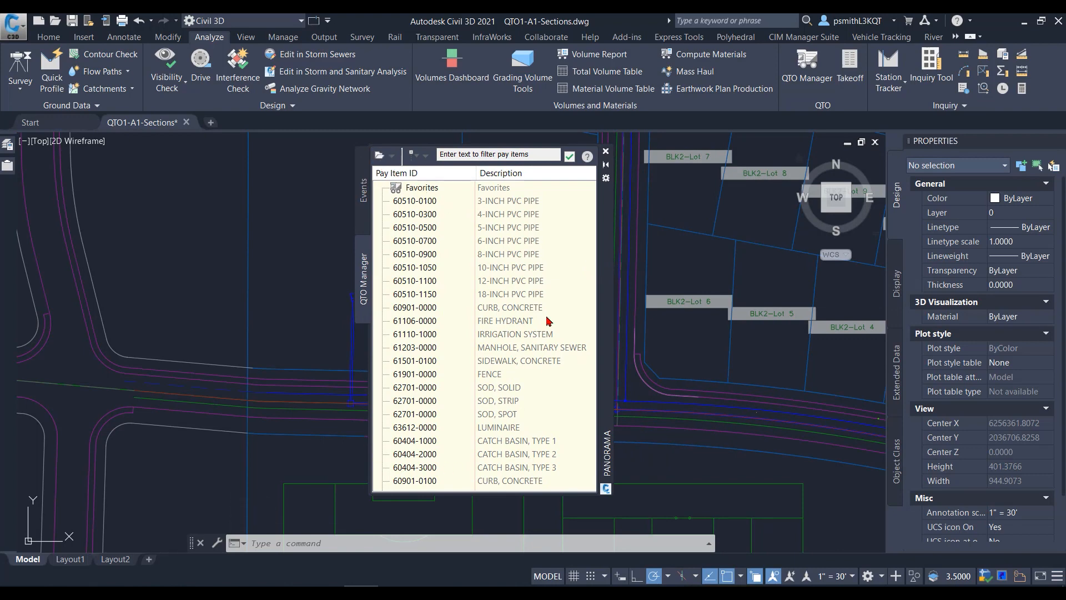
mouse_move(391, 169)
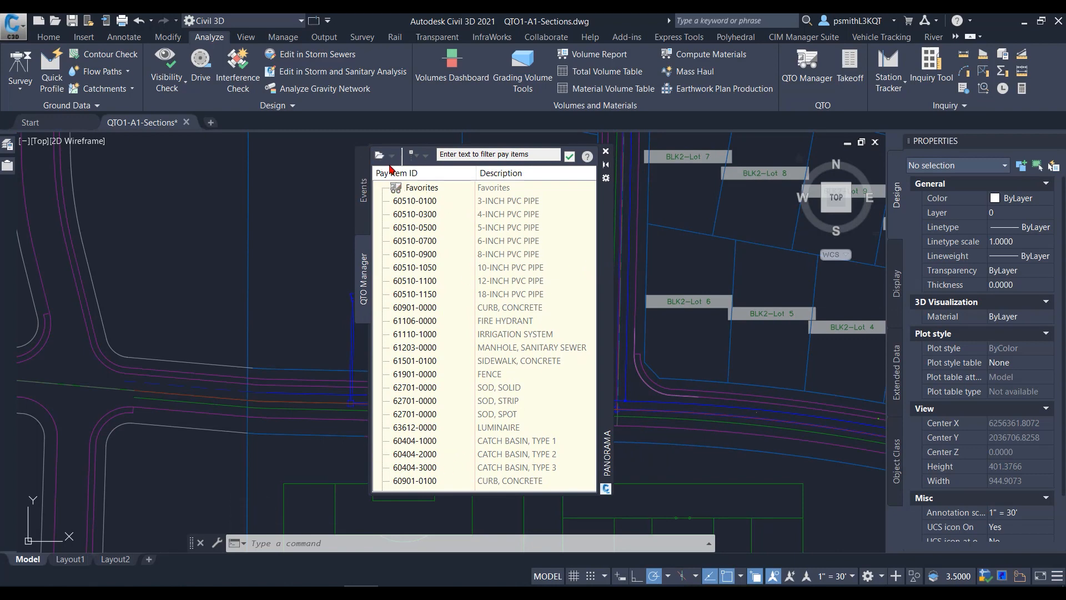
mouse_move(379, 155)
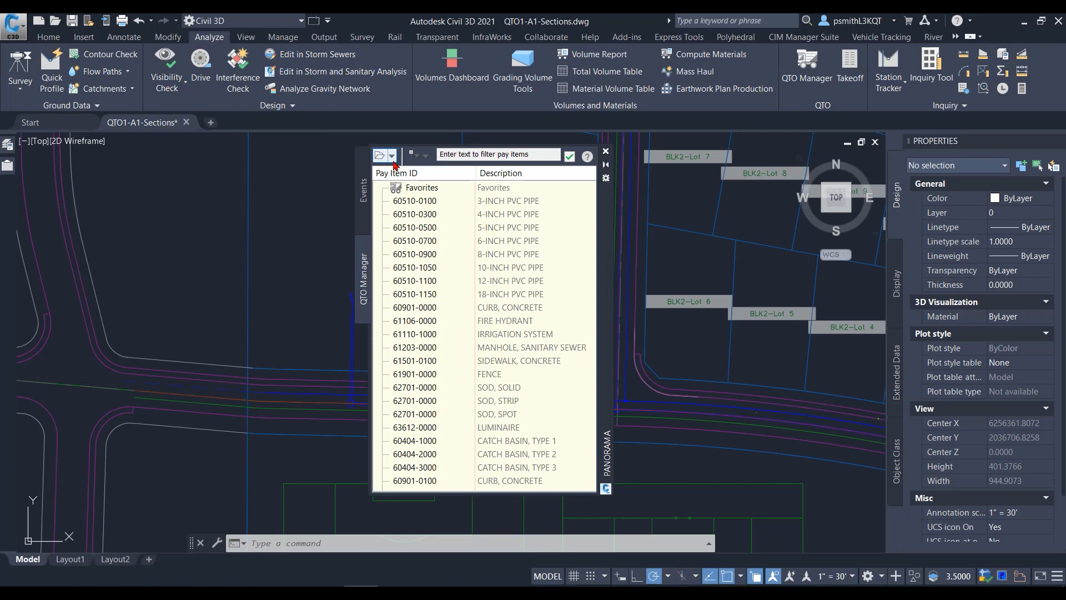
Step: Open the pay item file dialog in CSV format with payitem-pay.csv
left_click(393, 154)
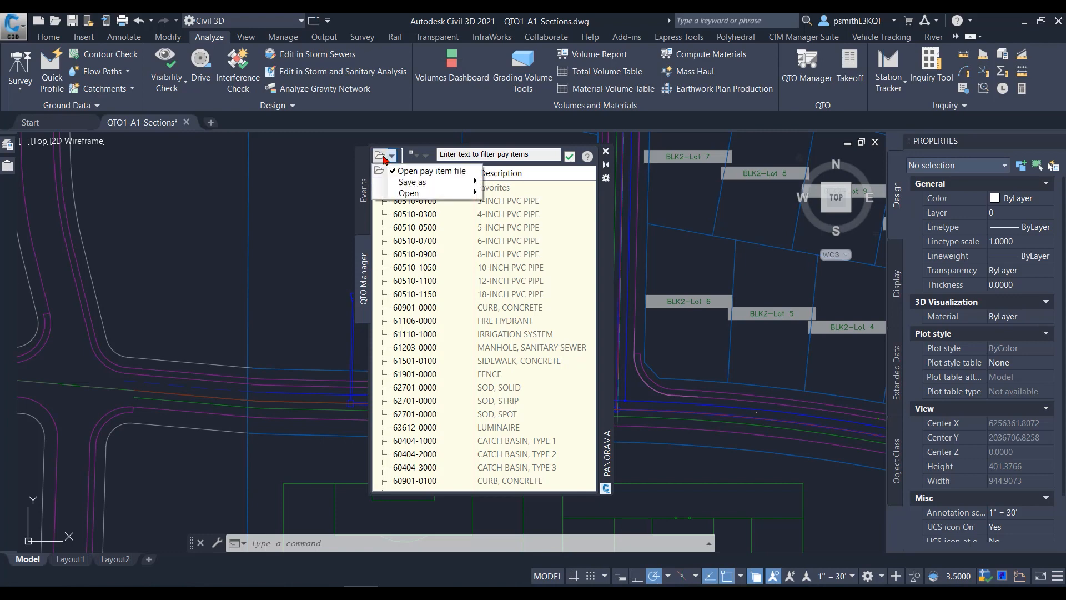
mouse_move(393, 161)
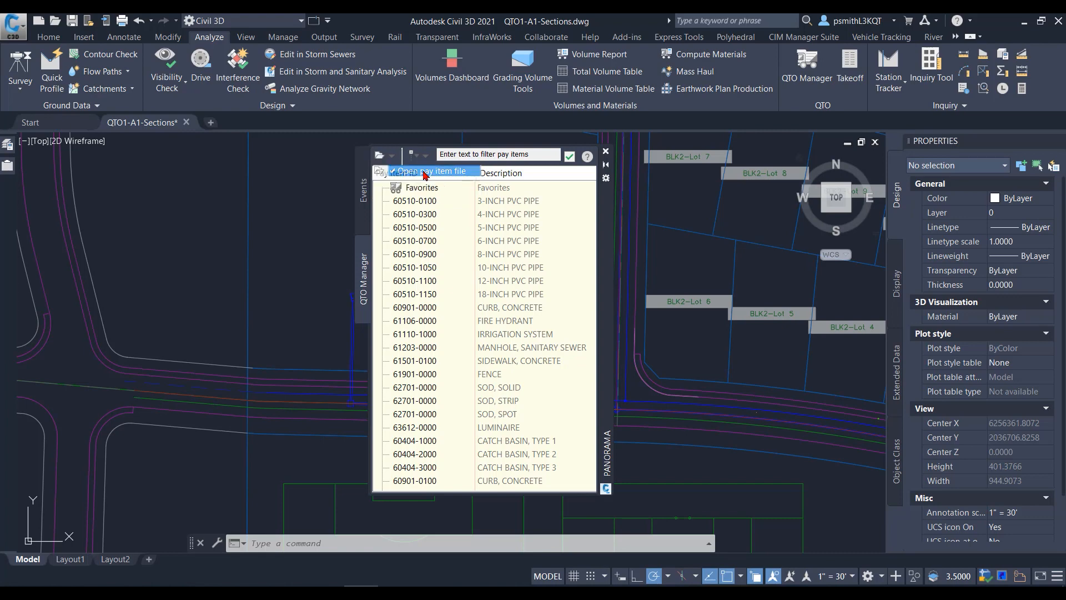
left_click(403, 171)
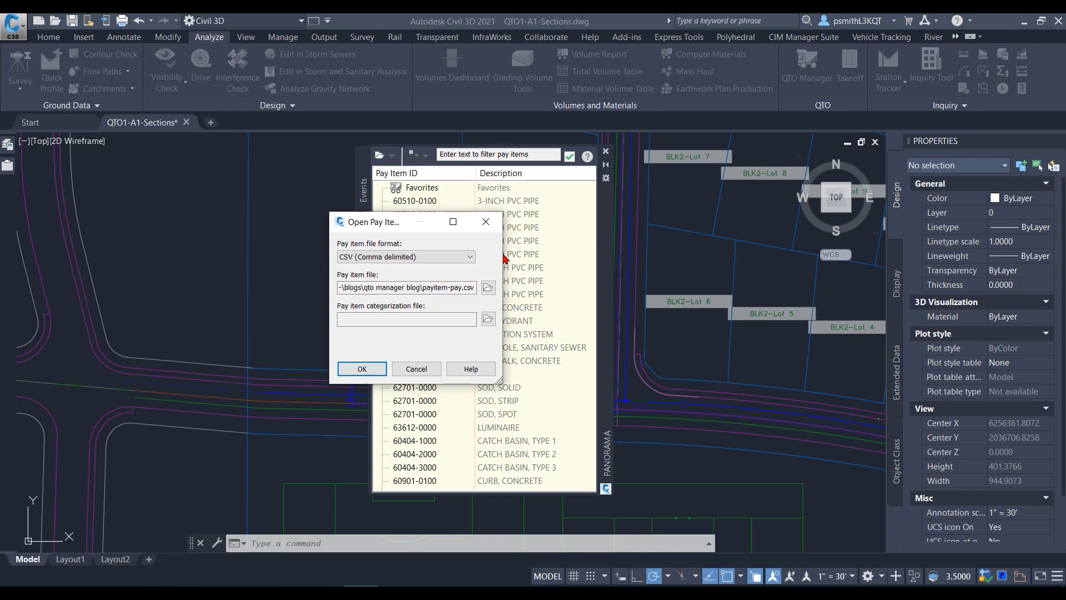
mouse_move(118, 576)
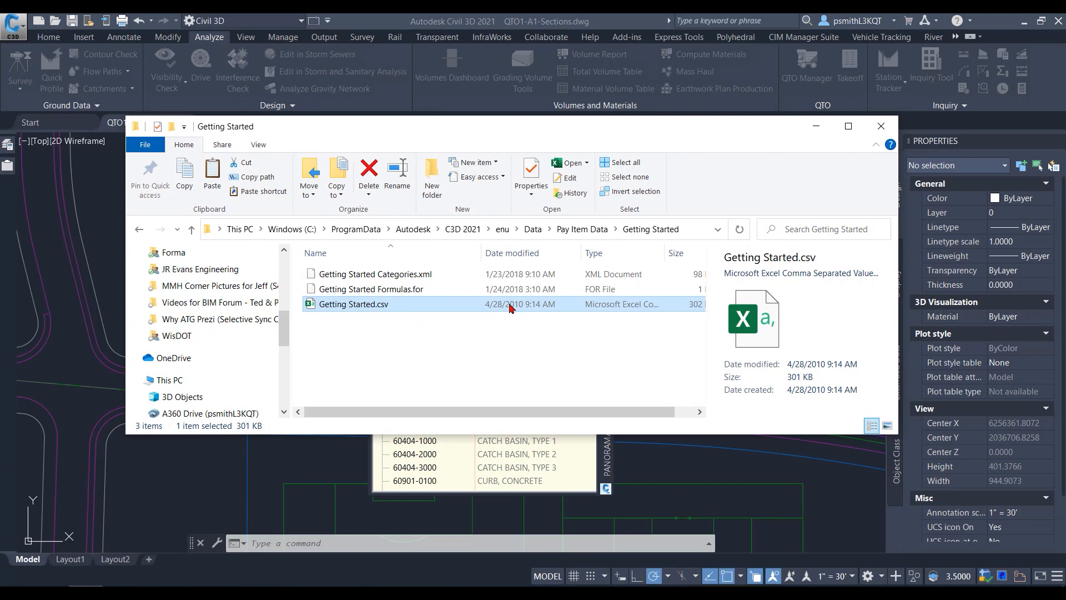
mouse_move(439, 307)
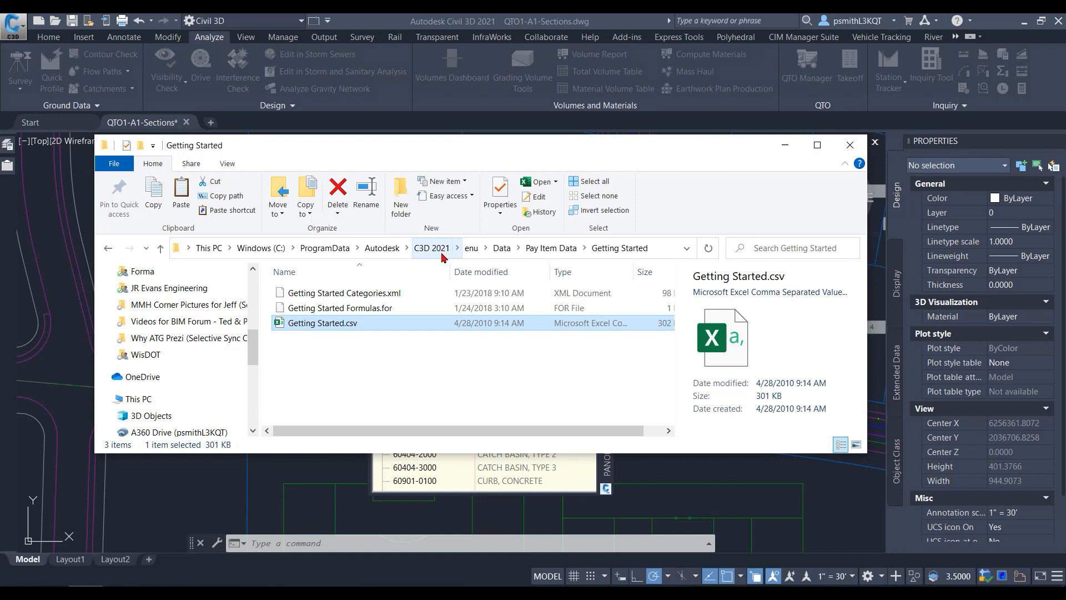
mouse_move(453, 250)
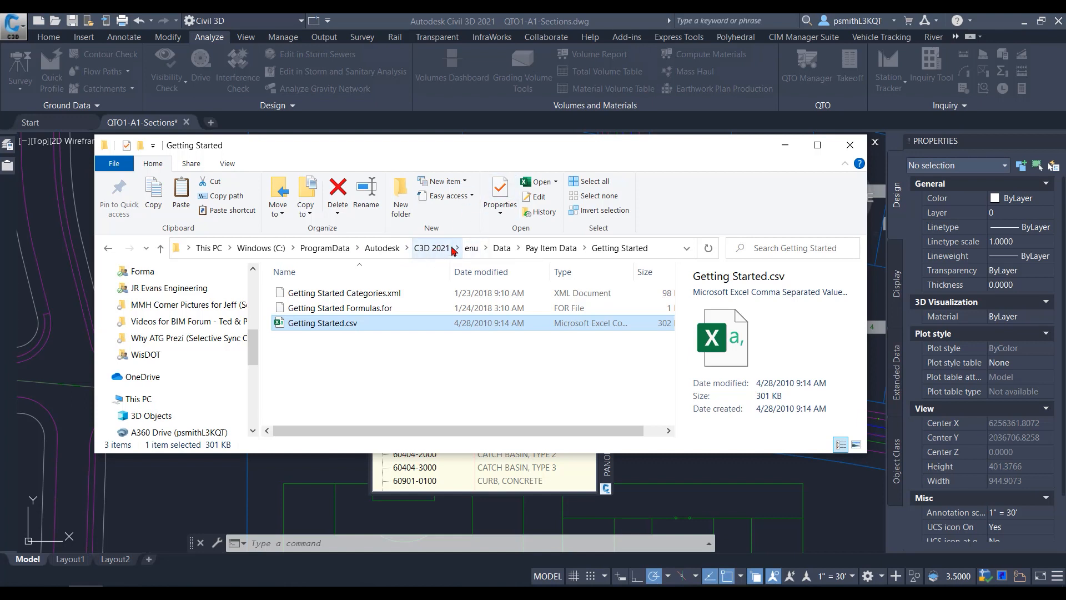
mouse_move(432, 255)
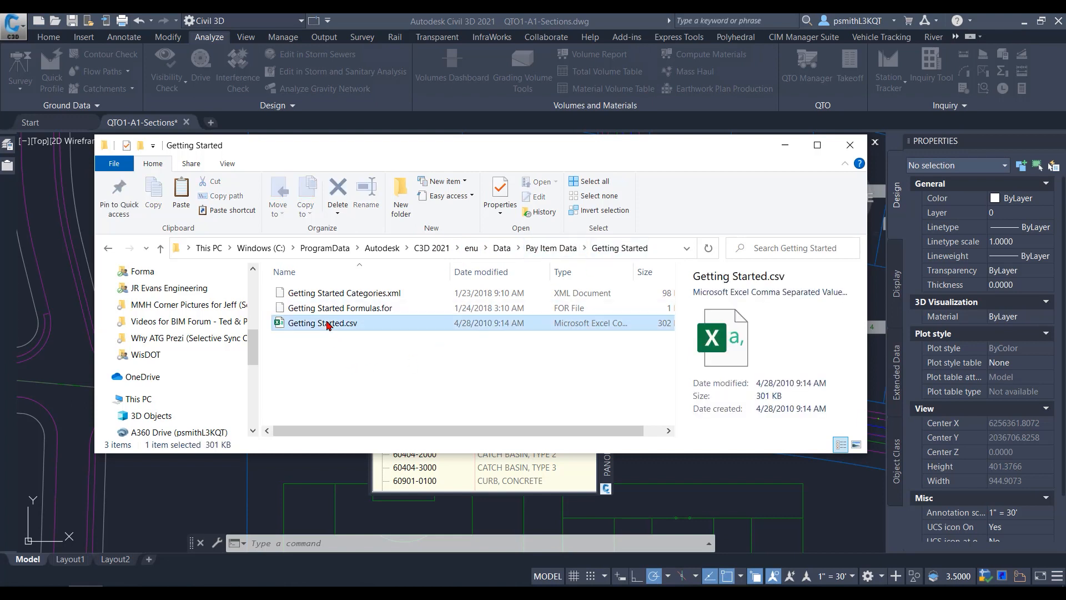
mouse_move(520, 340)
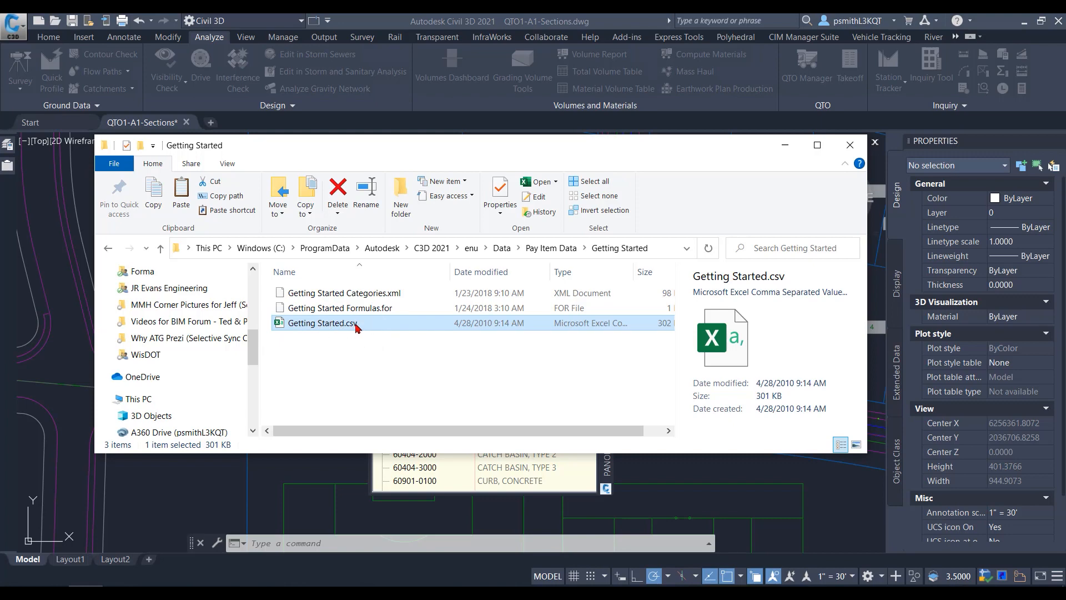
mouse_move(357, 327)
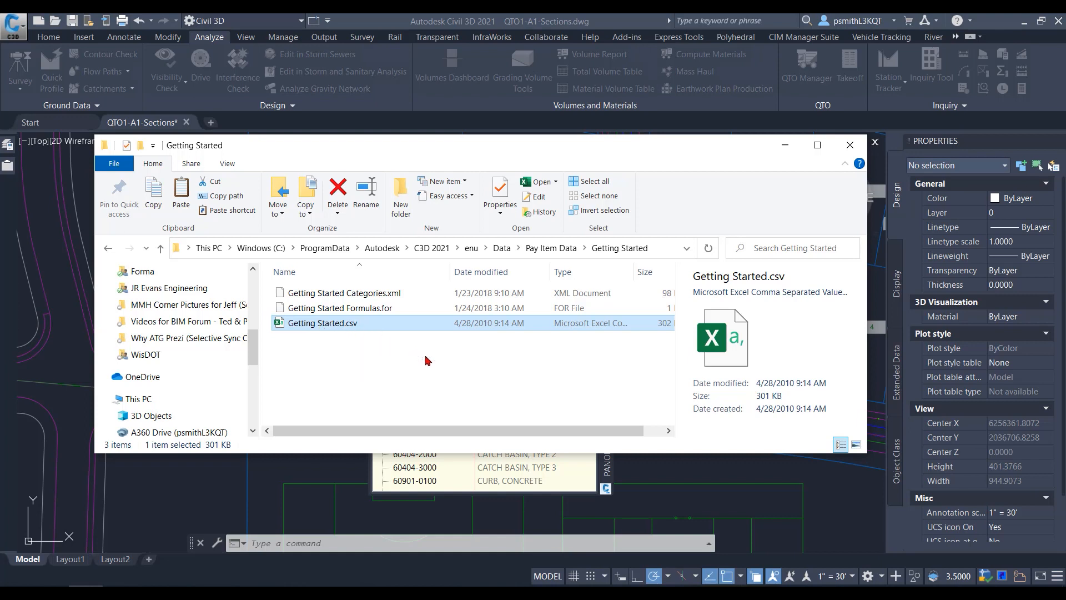
mouse_move(404, 352)
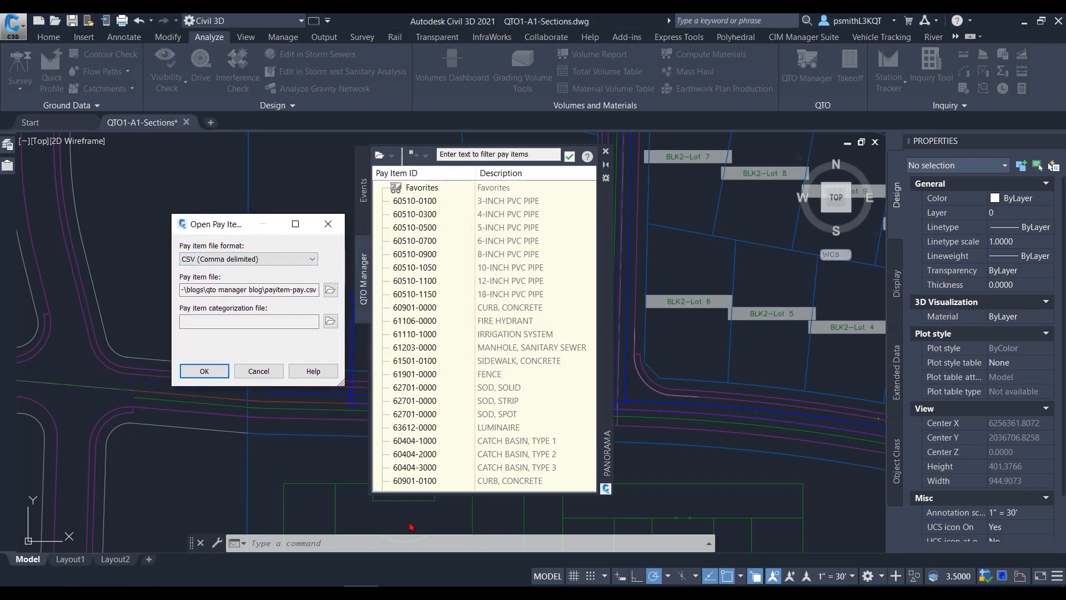
mouse_move(527, 400)
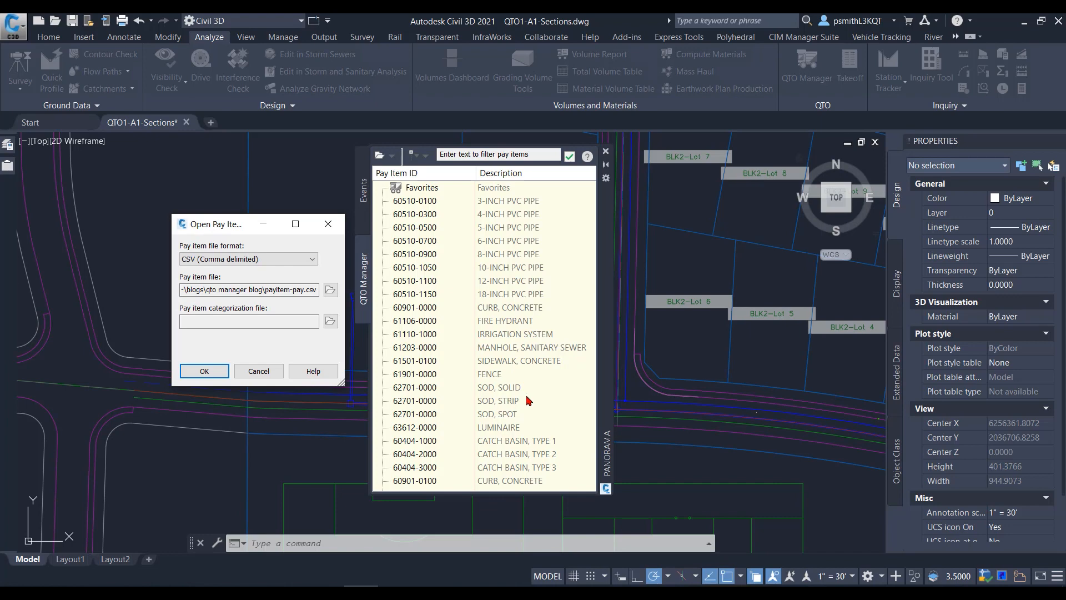
mouse_move(502, 457)
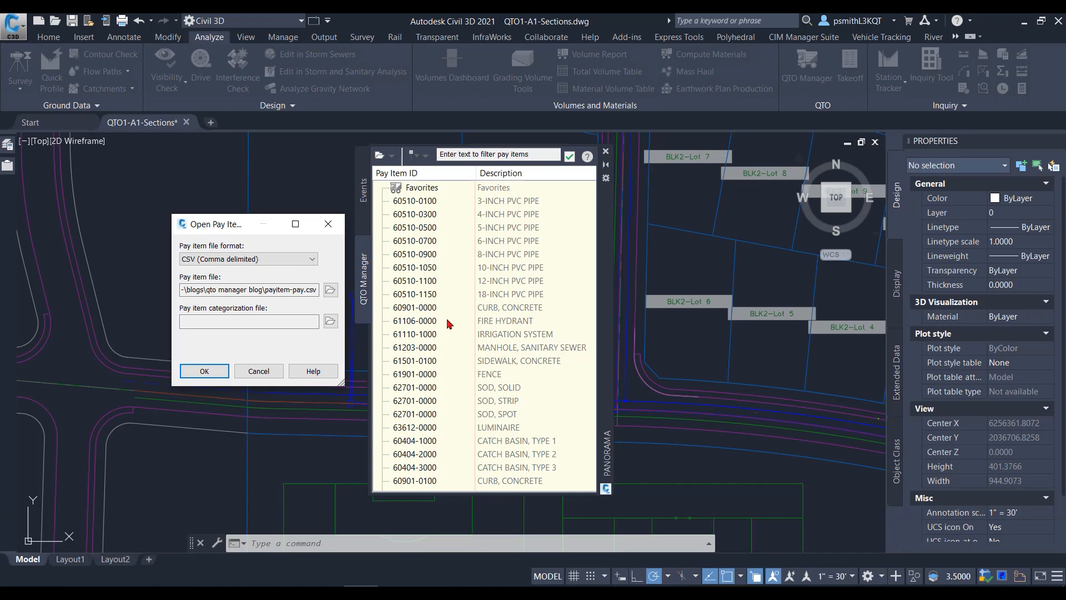
mouse_move(518, 372)
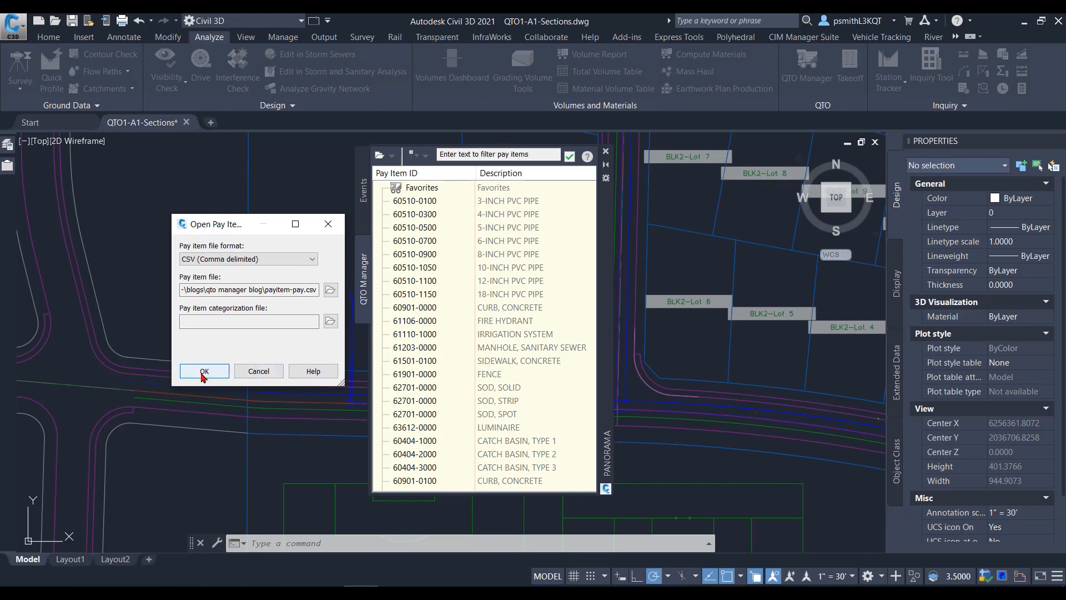
Step: Confirm loading payitem-pay.csv and close the Open Pay Item File dialog
left_click(203, 370)
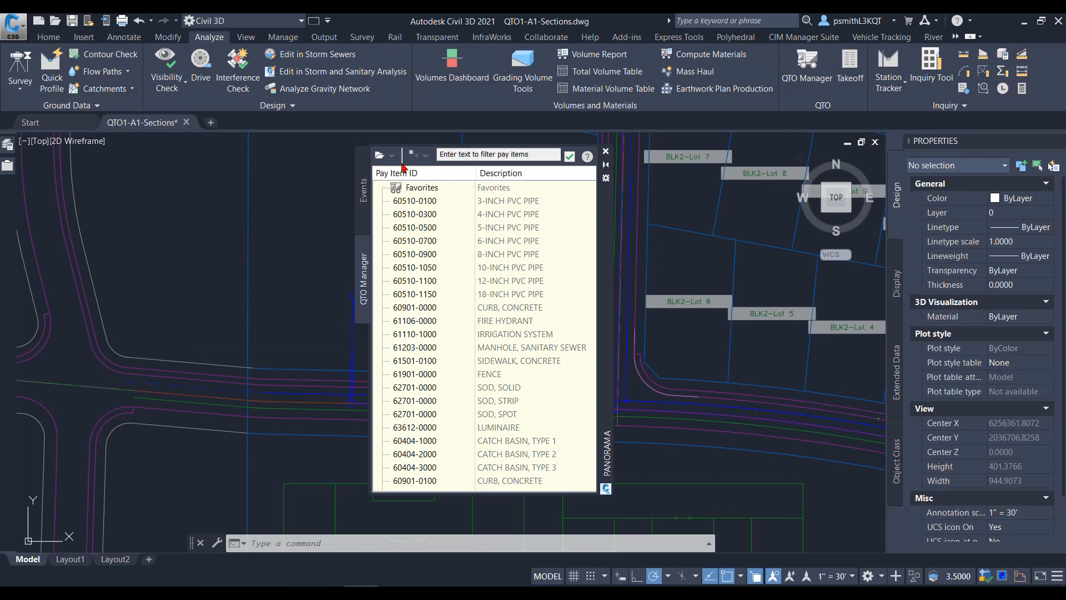
mouse_move(432, 294)
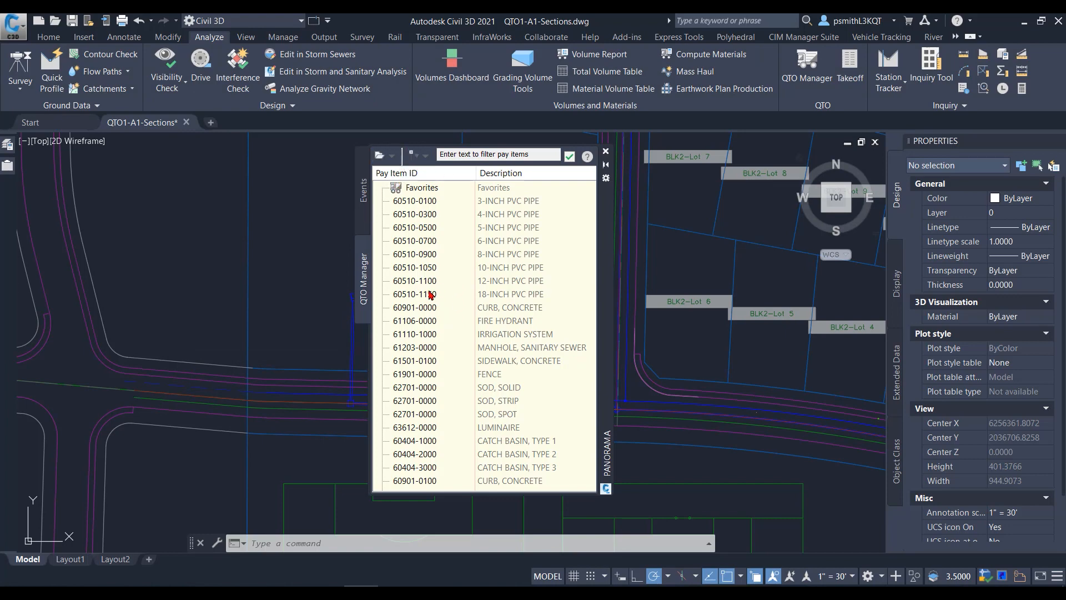
Step: Scroll the pay item list and pick the existing hydrant near BLK1-Lot 1
scroll("down", 3)
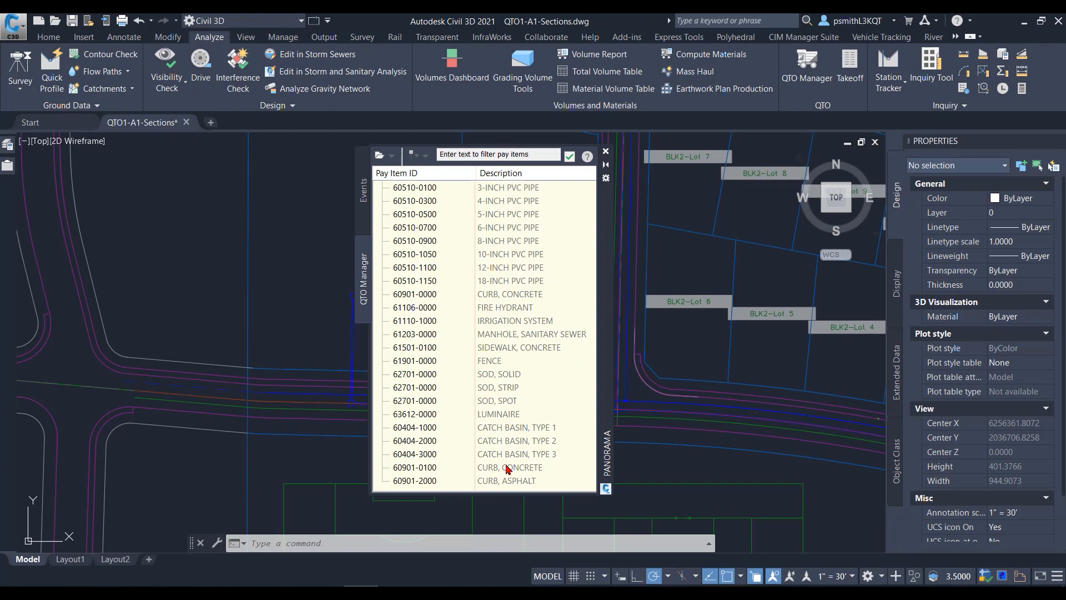
mouse_move(498, 440)
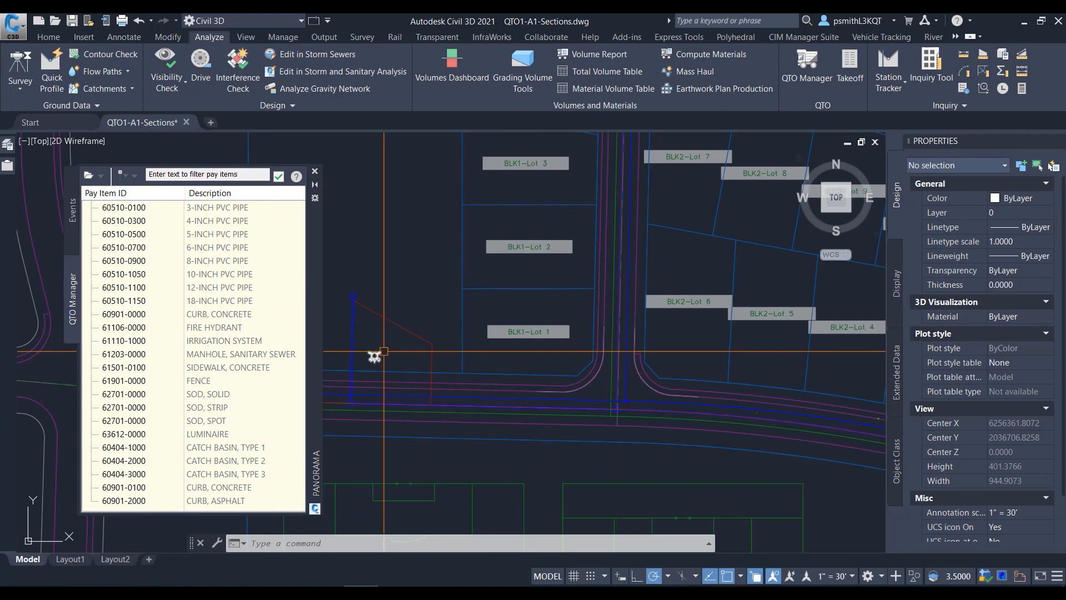
scroll("down", 3)
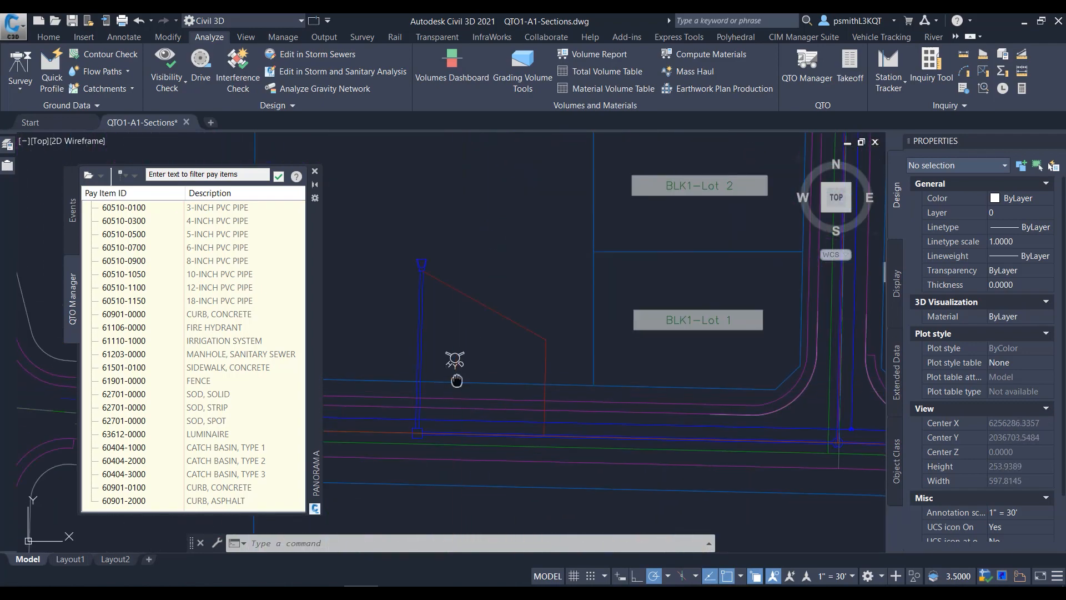
left_click(456, 361)
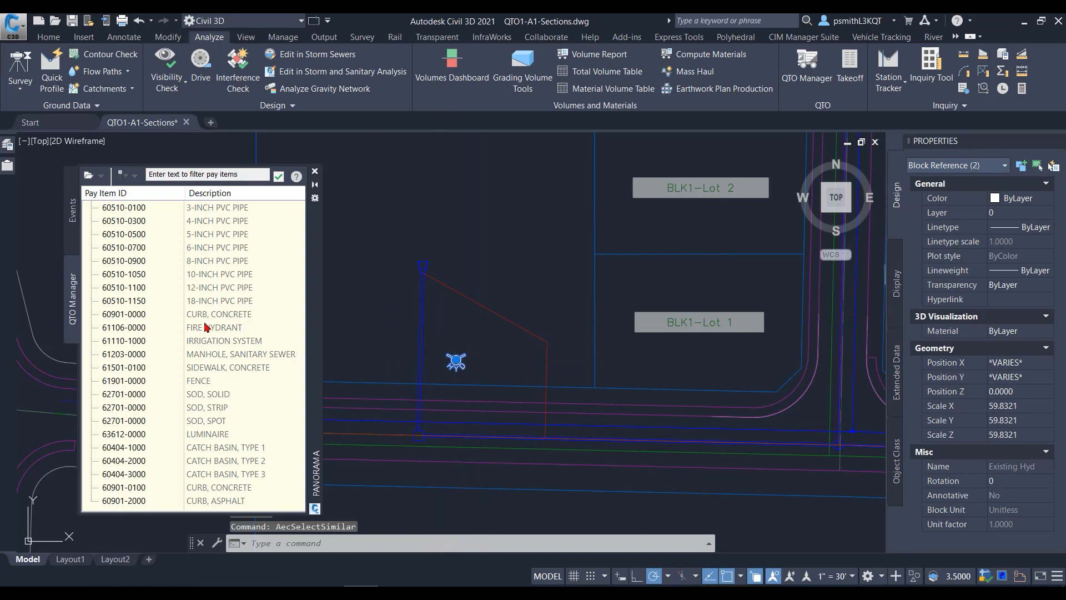
mouse_move(181, 440)
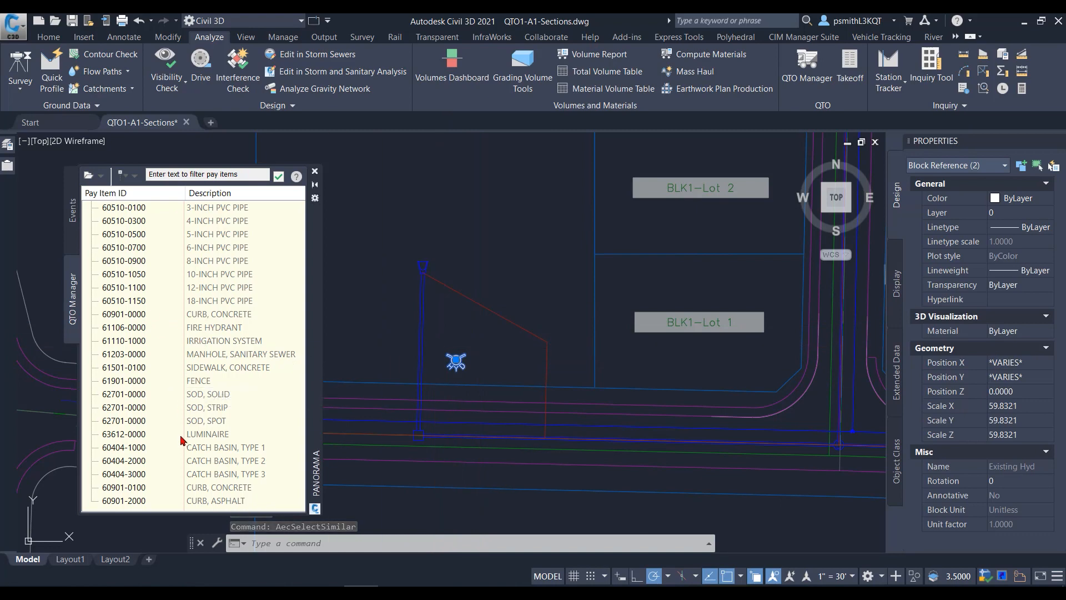
Step: Assign pay item 61106-0000 FIRE HYDRANT to both hydrant blocks
left_click(204, 327)
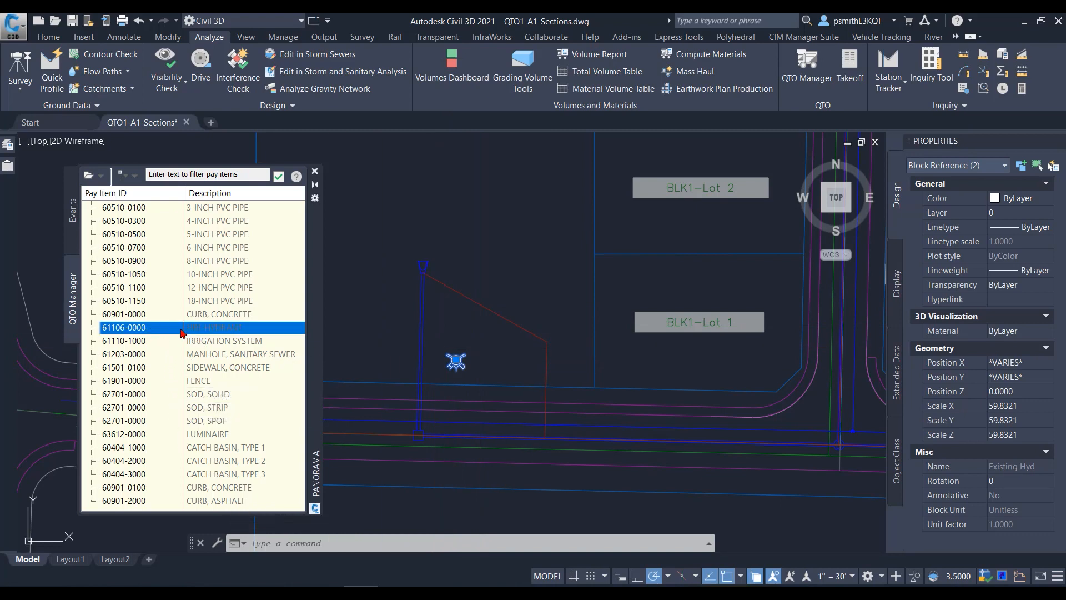
right_click(204, 327)
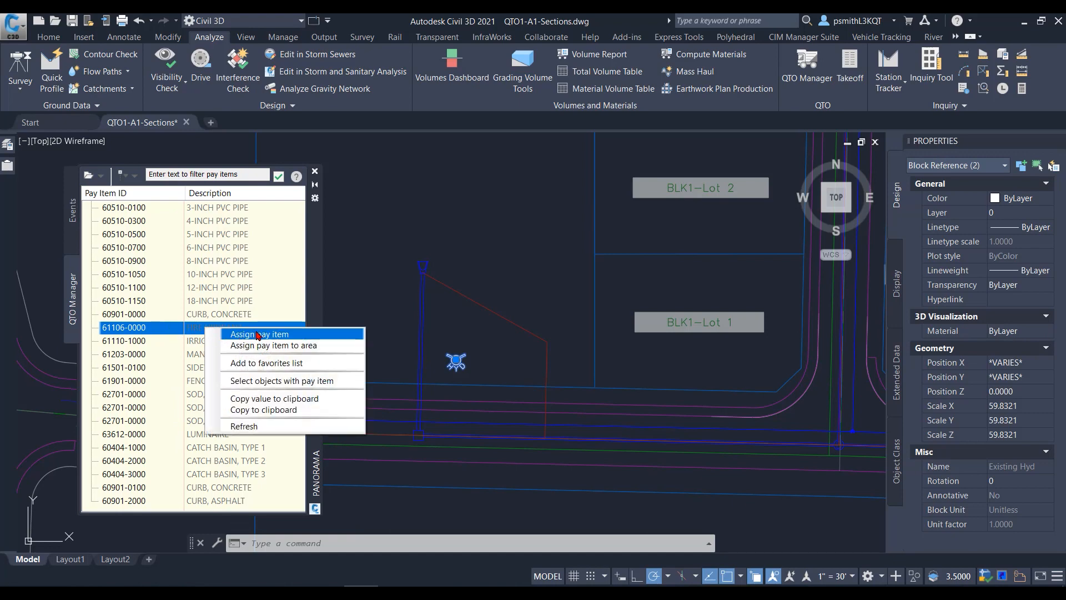
left_click(260, 334)
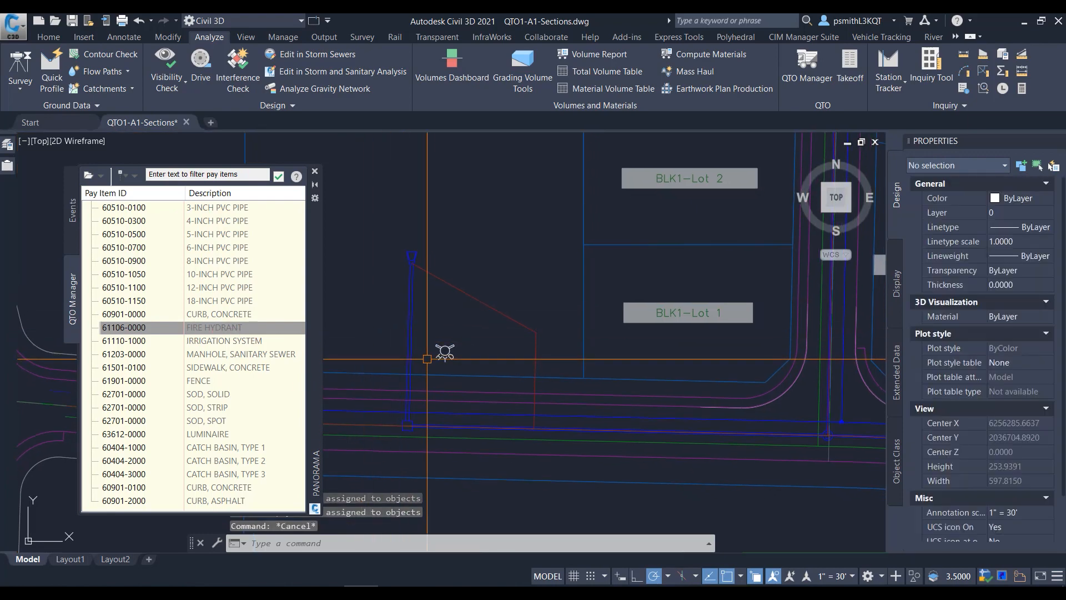
mouse_move(445, 352)
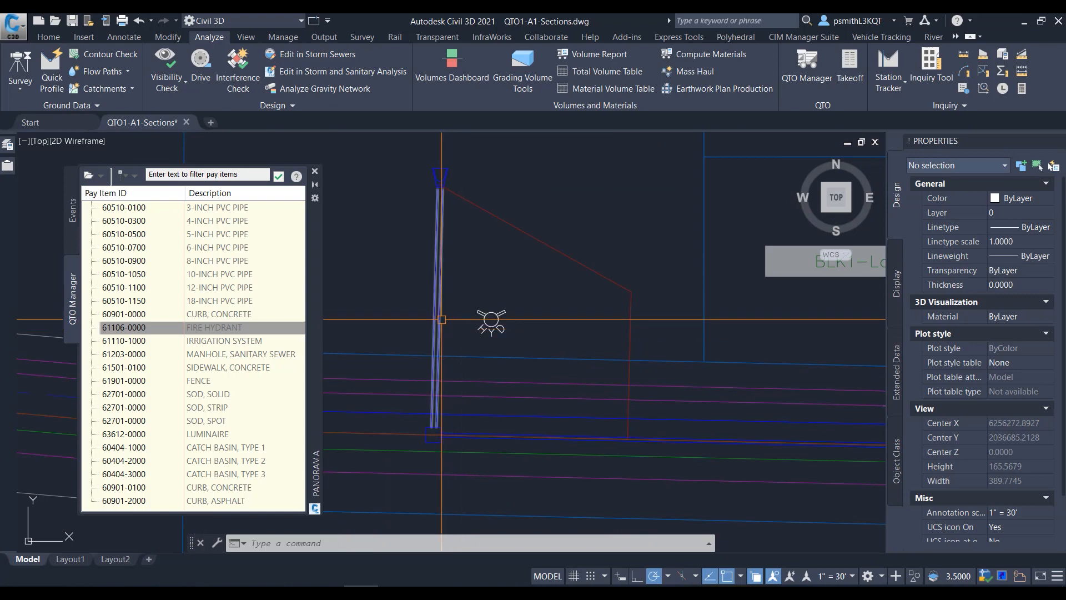
mouse_move(442, 320)
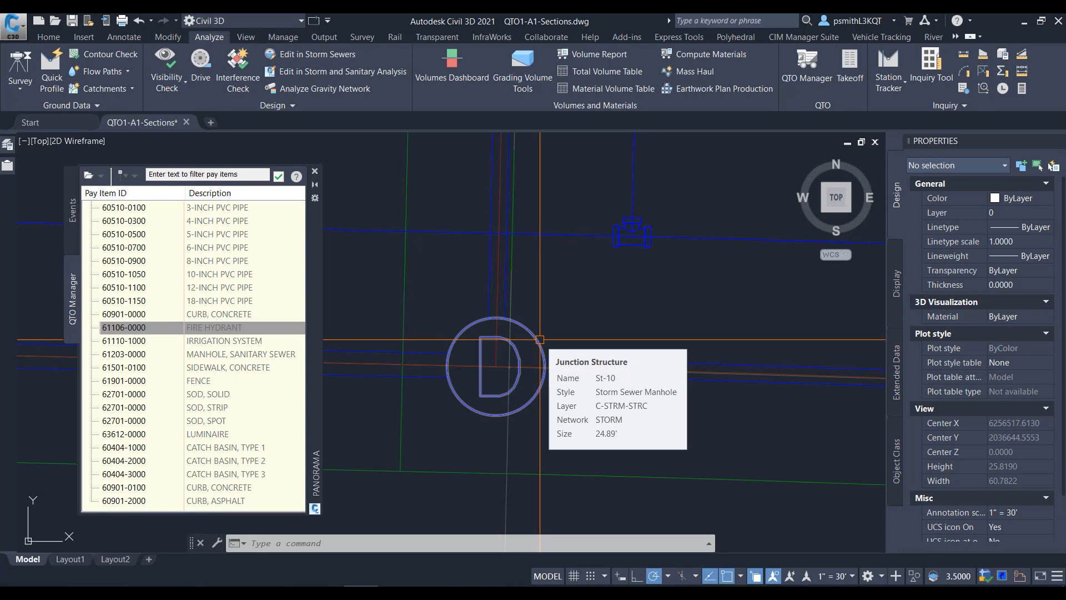
Step: Select manhole St-10 and all six similar storm structures
left_click(509, 360)
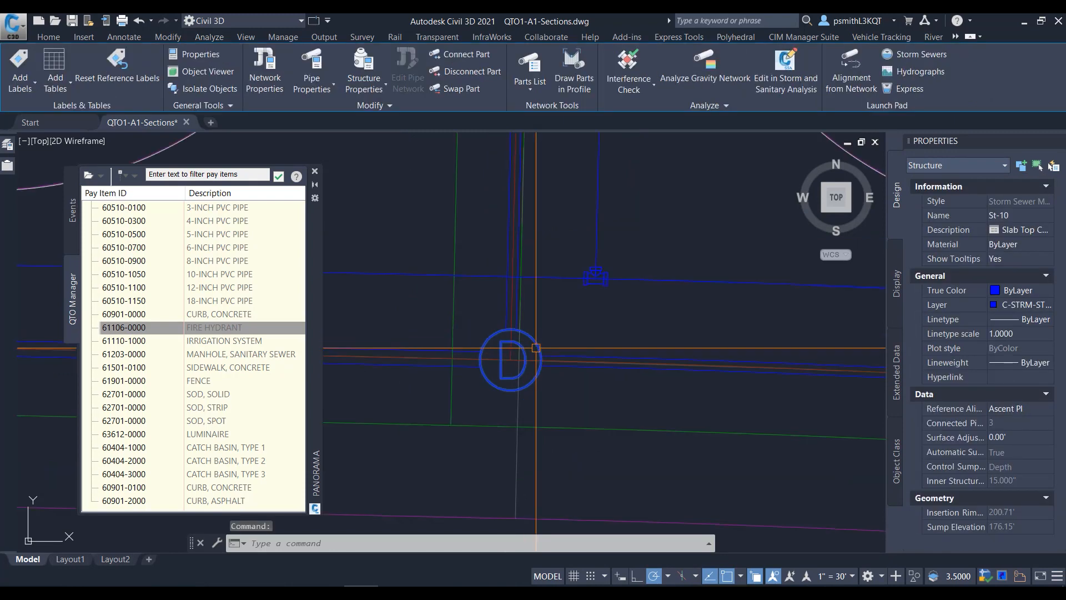
right_click(508, 361)
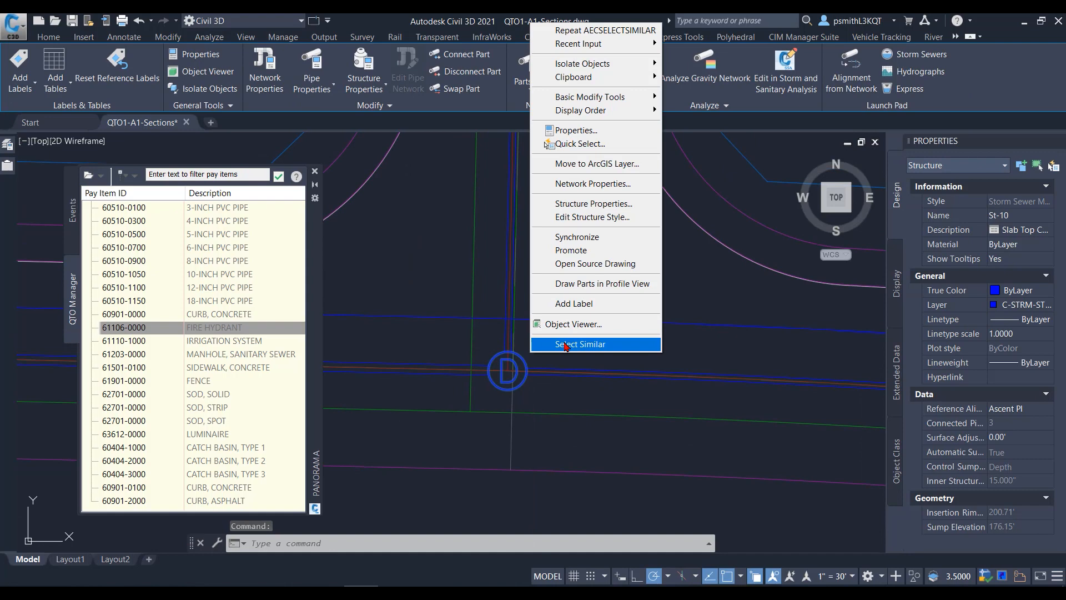
left_click(580, 344)
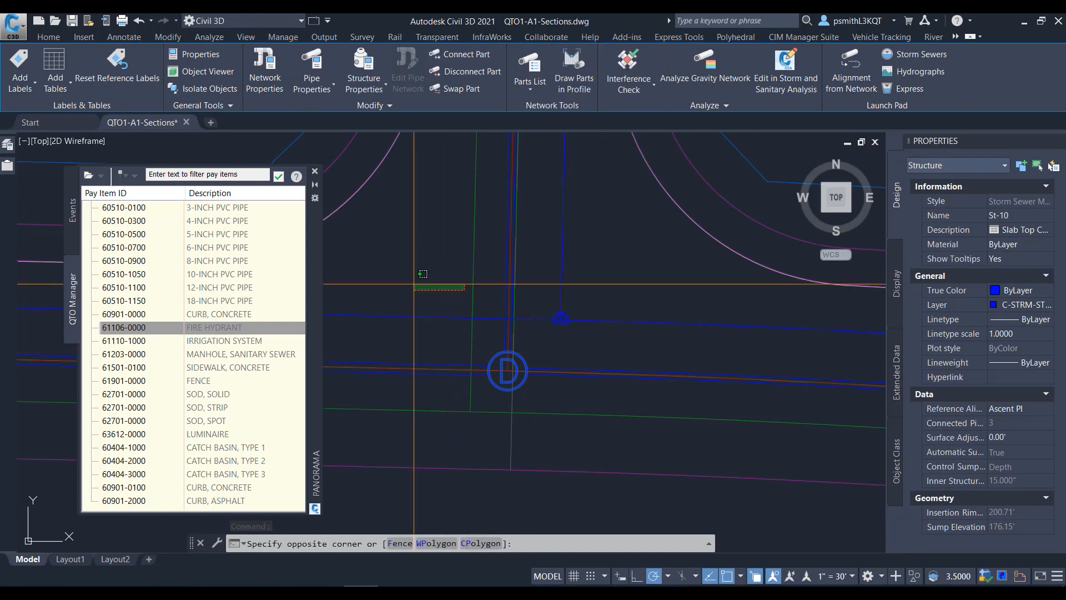
left_click(209, 36)
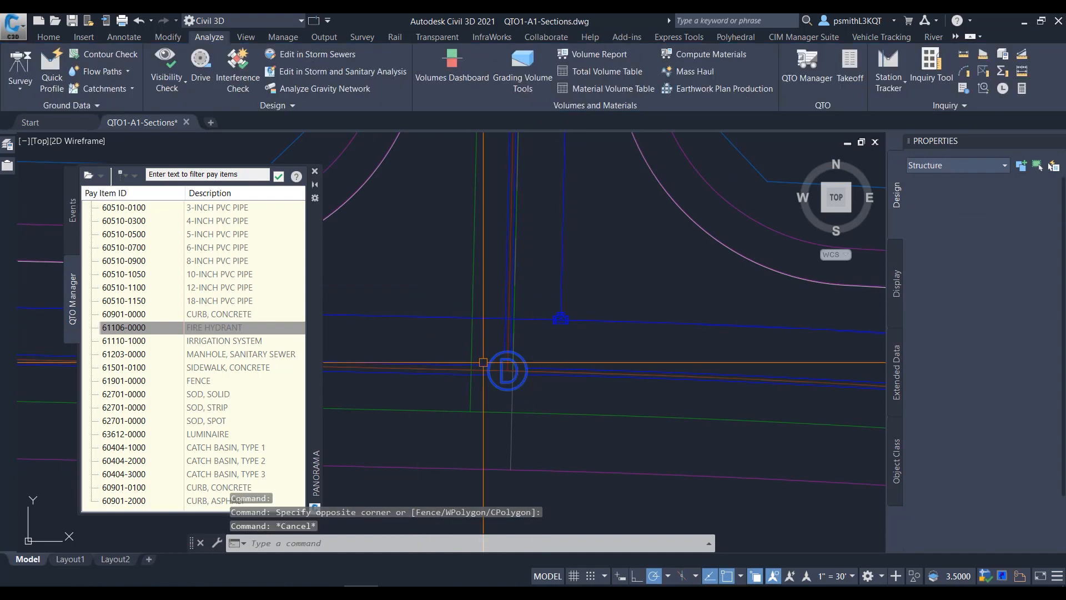
right_click(506, 370)
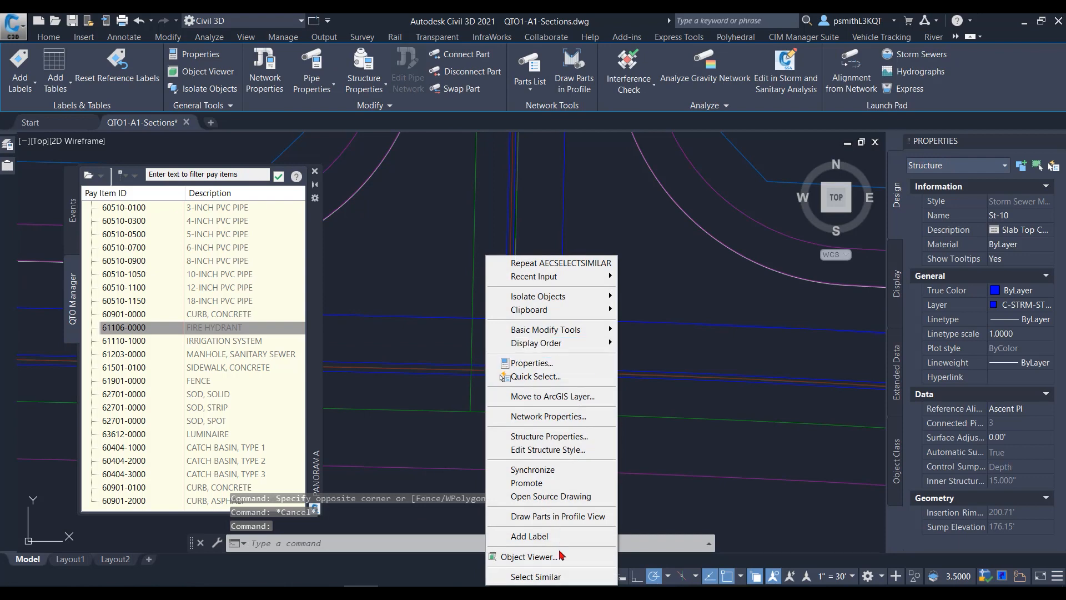
left_click(535, 576)
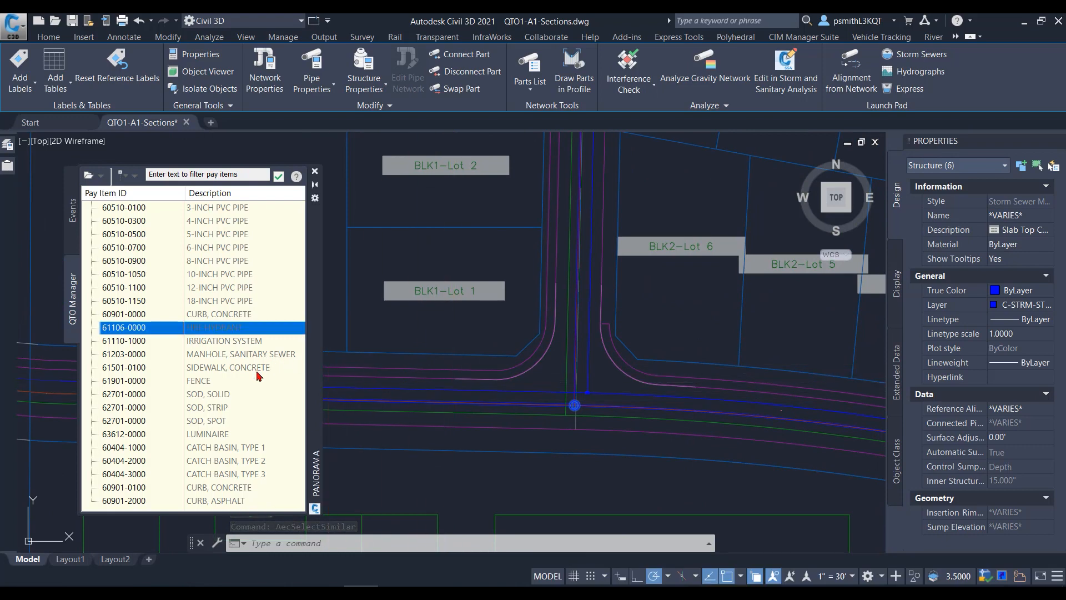
mouse_move(238, 399)
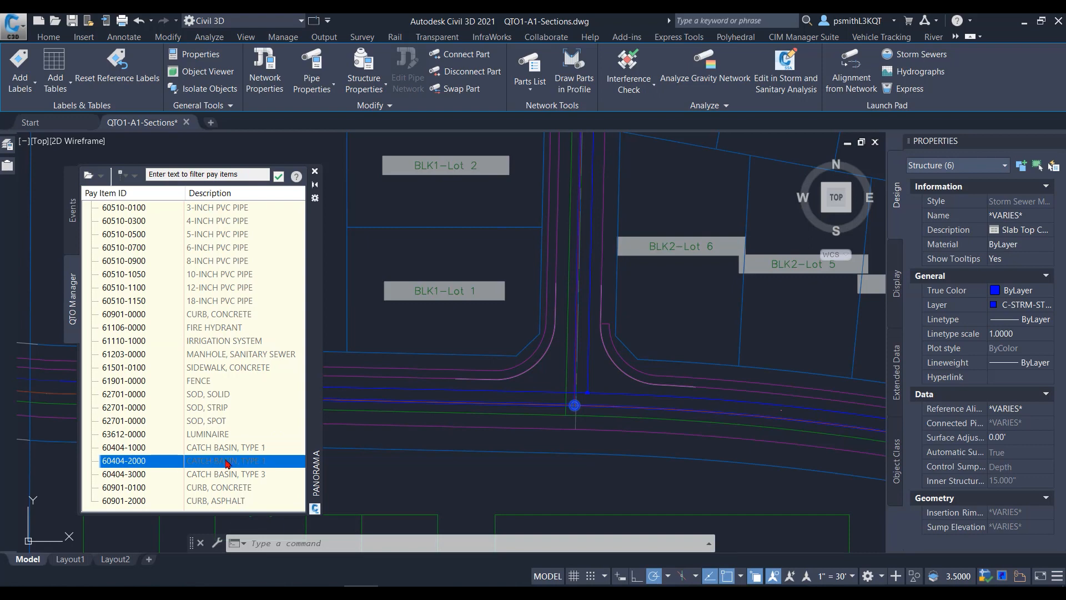
Step: Assign pay item 60404-2000 CATCH BASIN, TYPE 2 to the selected structures
right_click(228, 460)
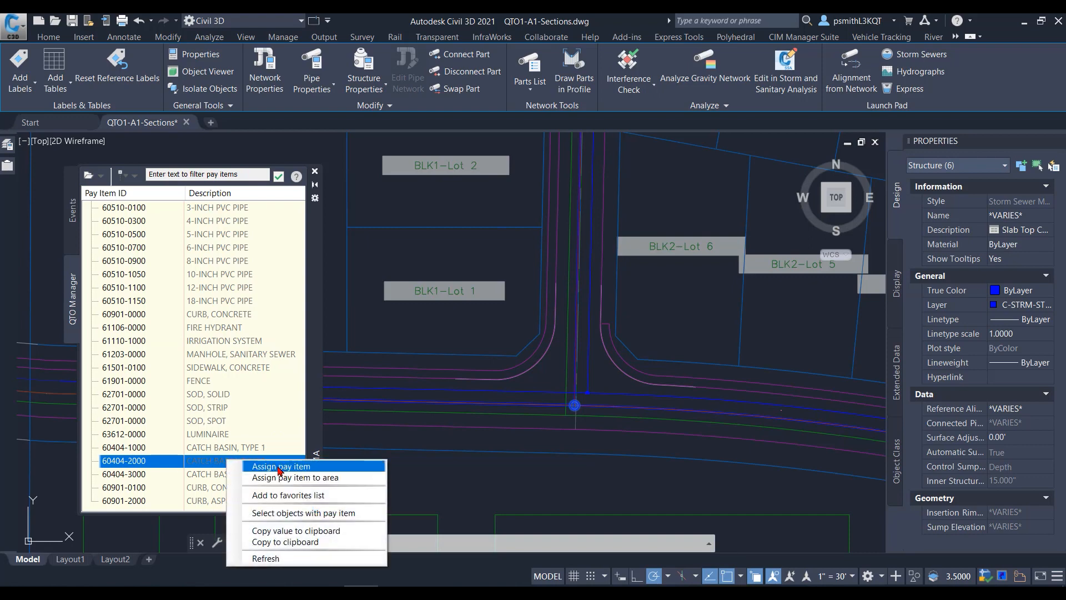
left_click(279, 466)
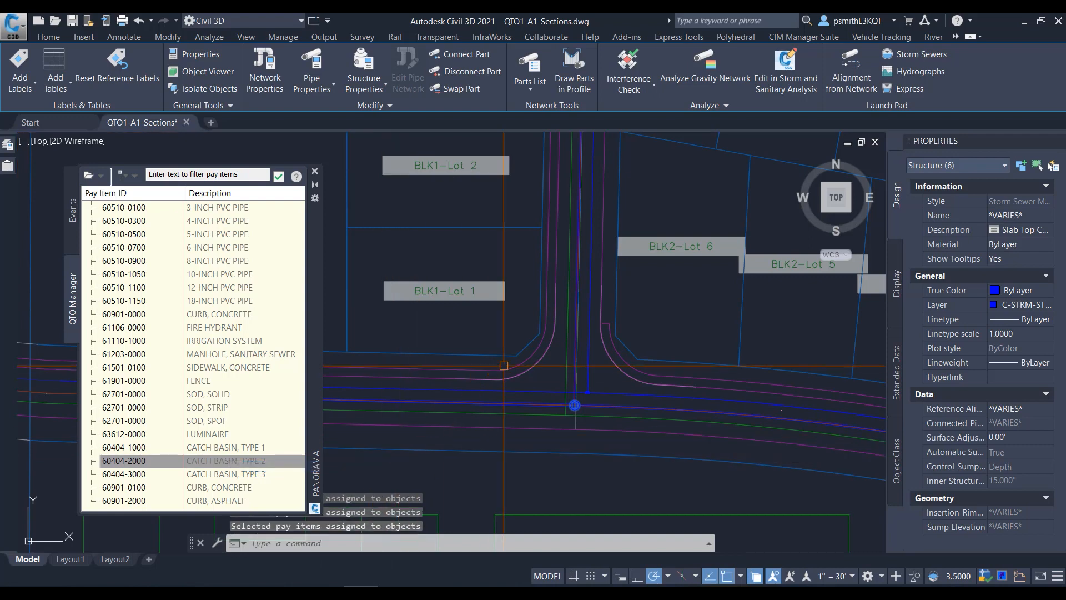
left_click(209, 37)
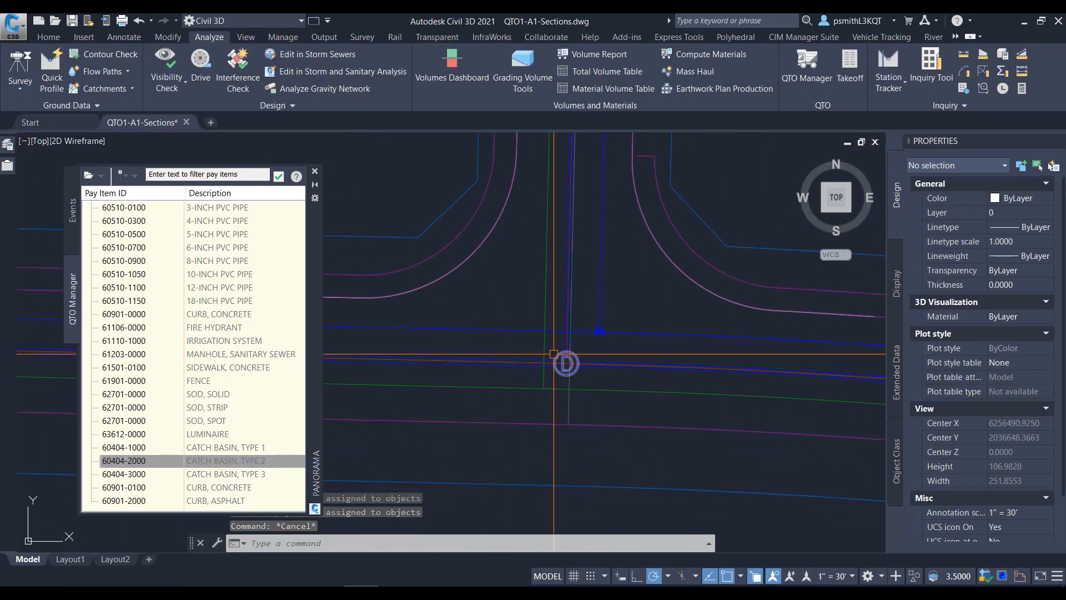
mouse_move(564, 357)
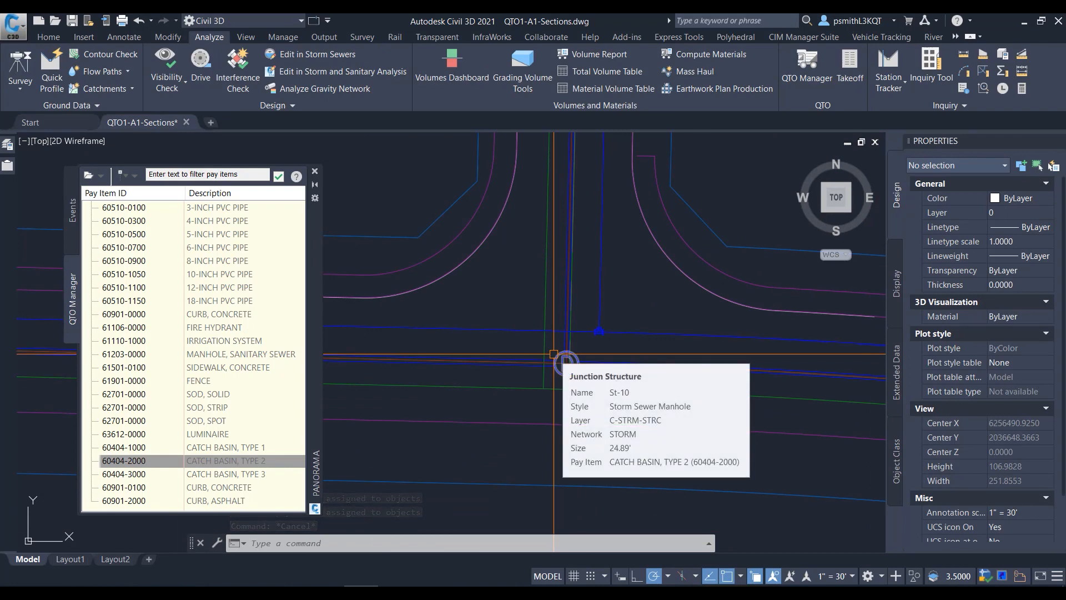
scroll("down", 3)
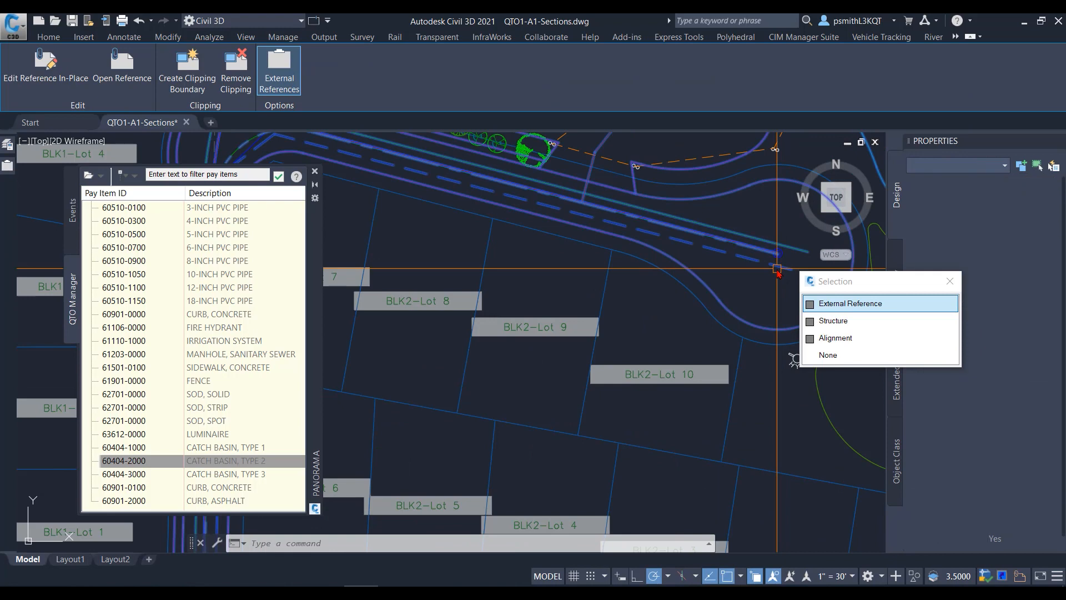
left_click(834, 321)
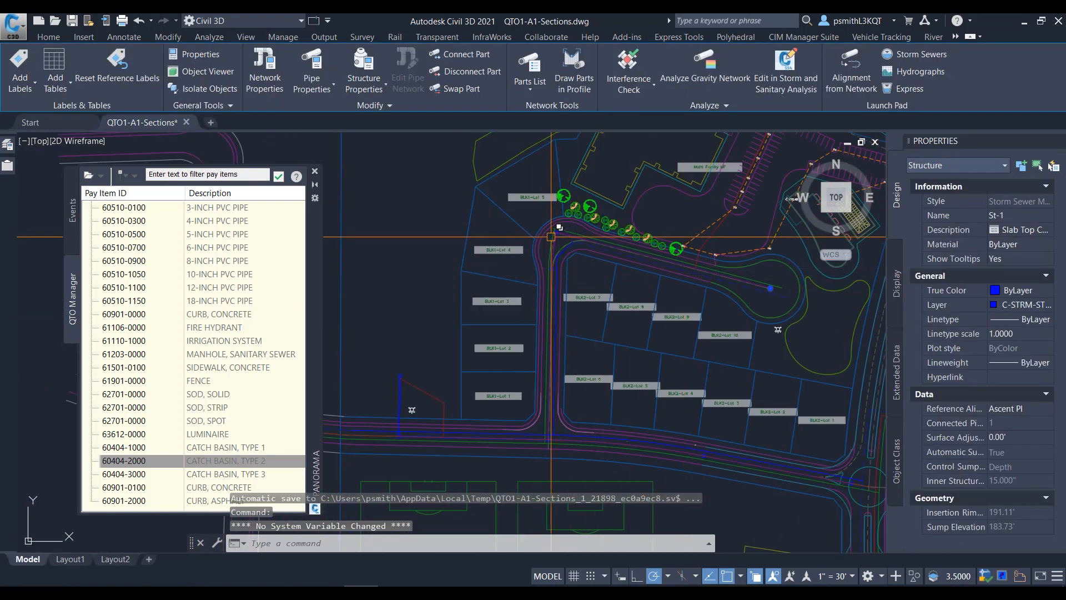
left_click(208, 36)
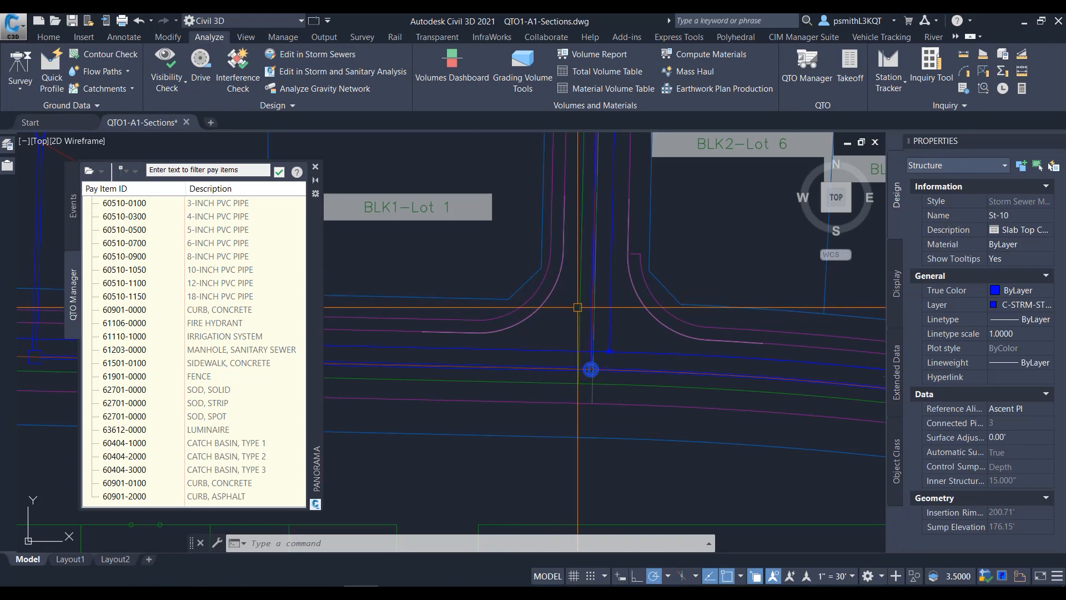
mouse_move(87, 288)
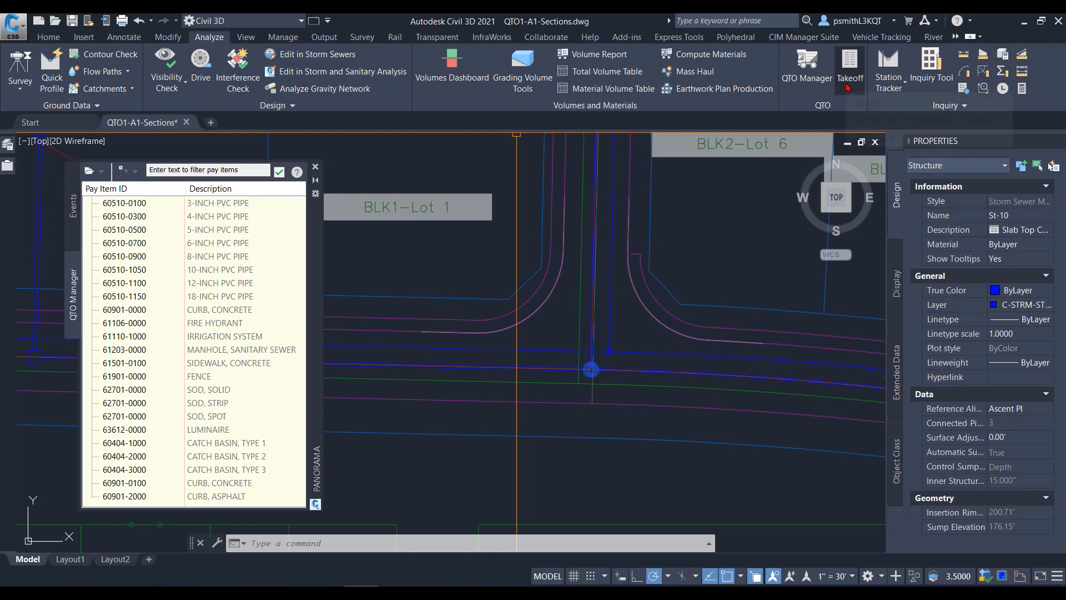
Step: Compute a Summary quantity takeoff over drawing extents and show the style sheet choices
left_click(849, 64)
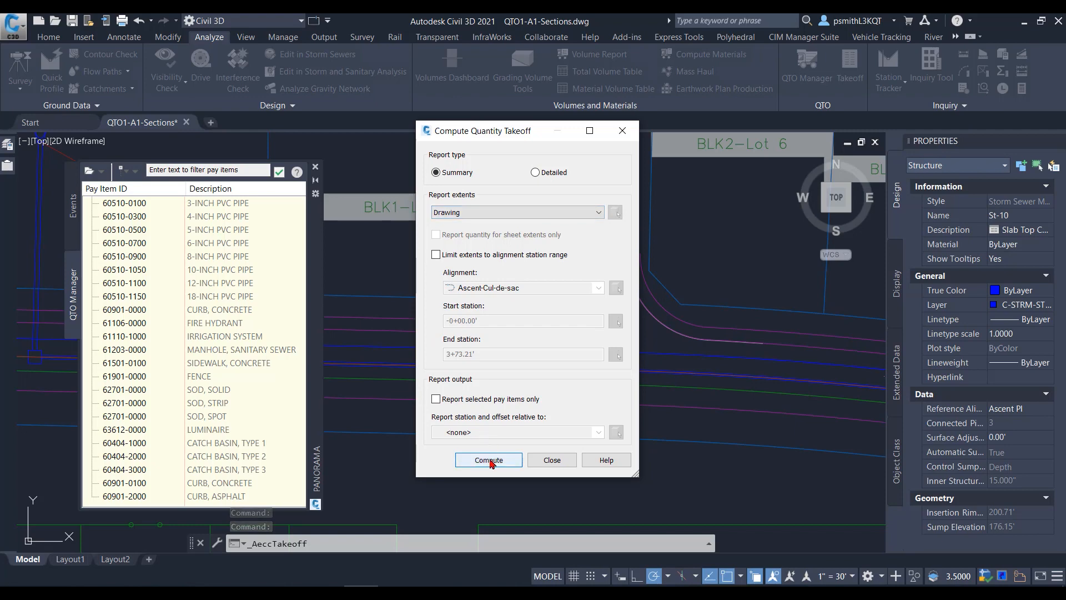
left_click(487, 460)
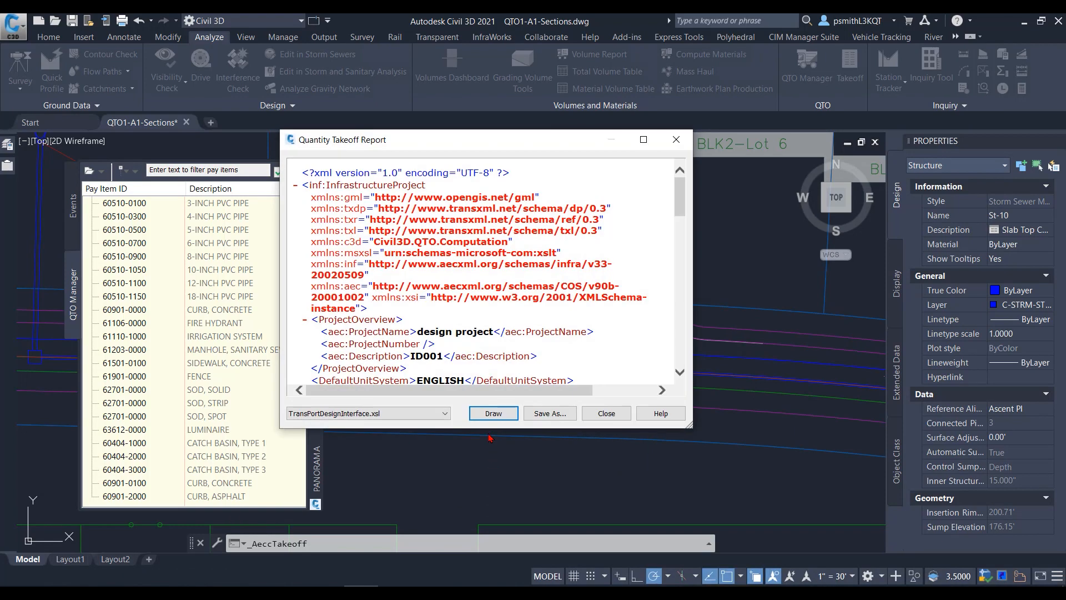
left_click_drag(339, 139, 433, 91)
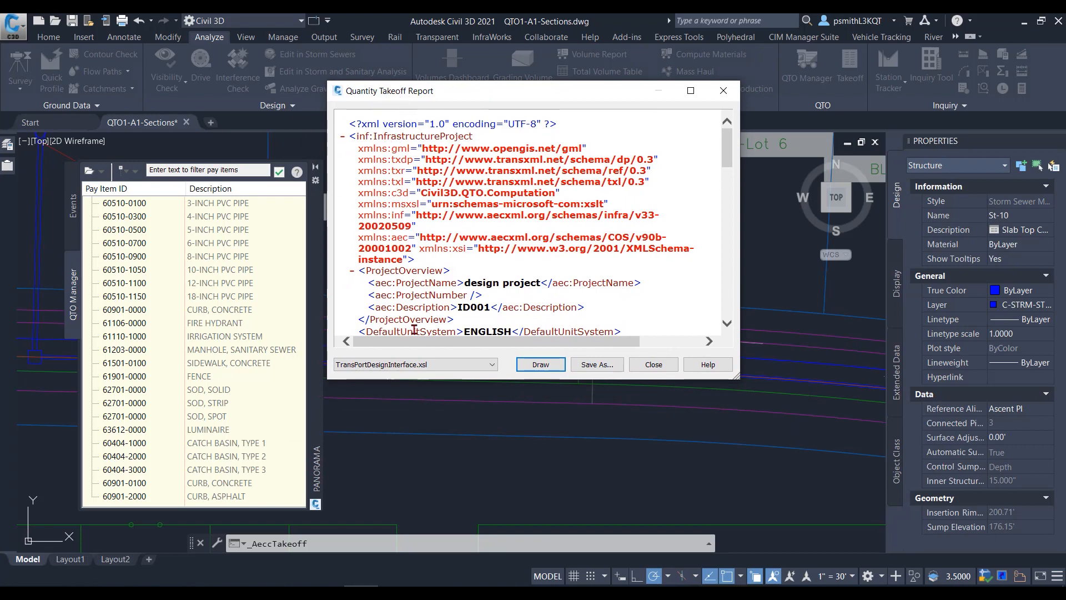
left_click(414, 364)
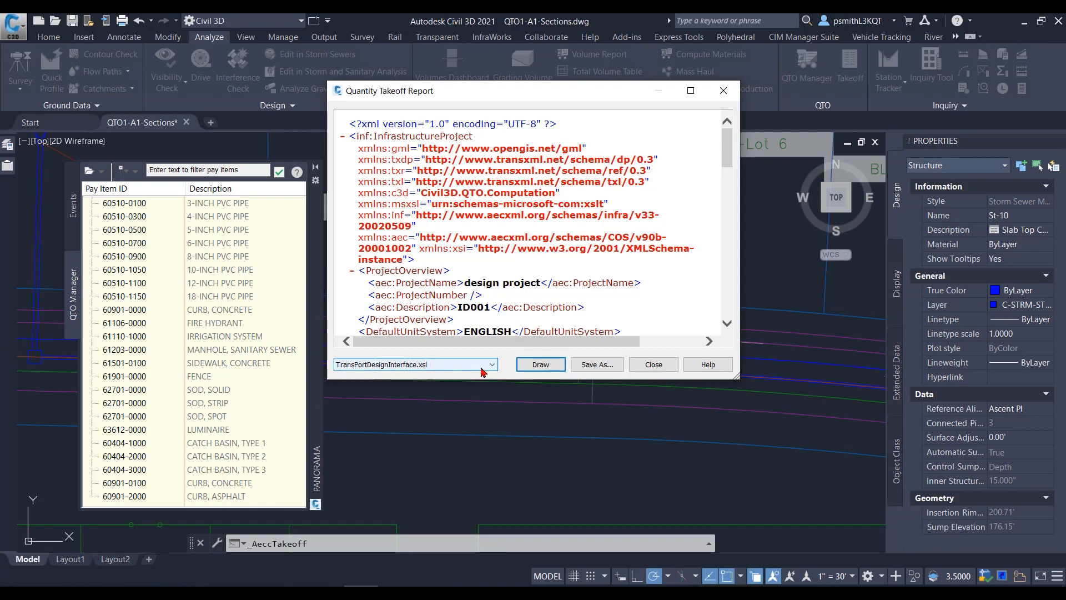
left_click(488, 364)
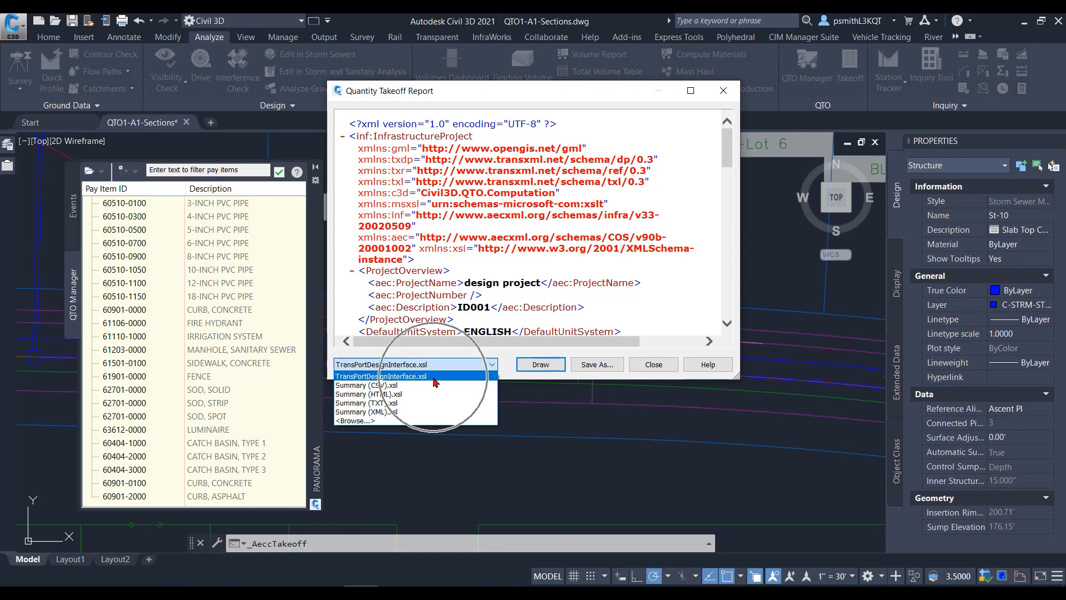
mouse_move(381, 394)
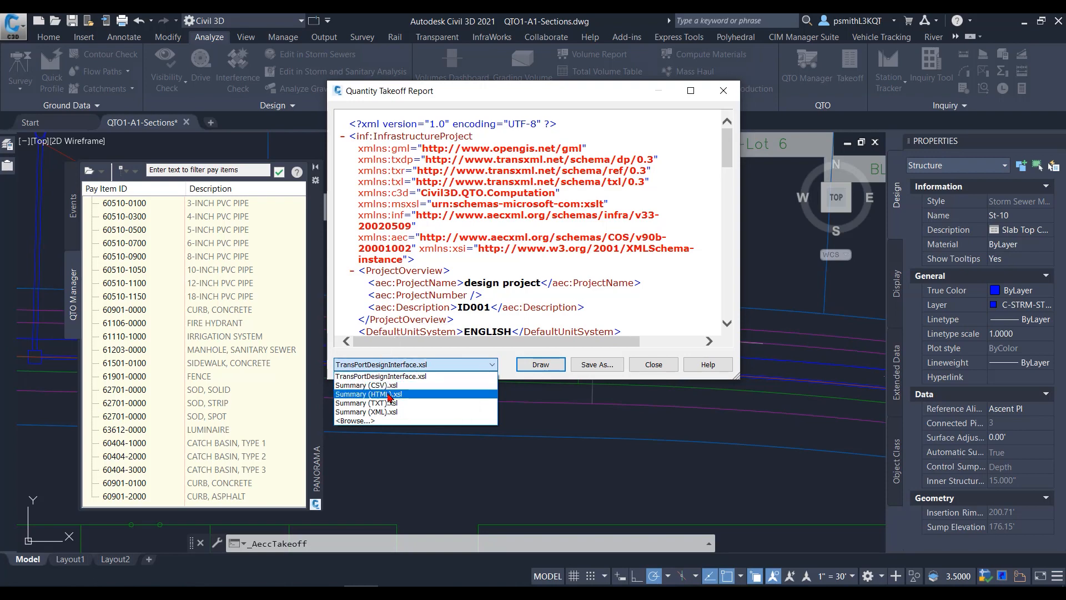
Step: Display the takeoff report using the Summary (HTML).xsl style sheet
left_click(366, 393)
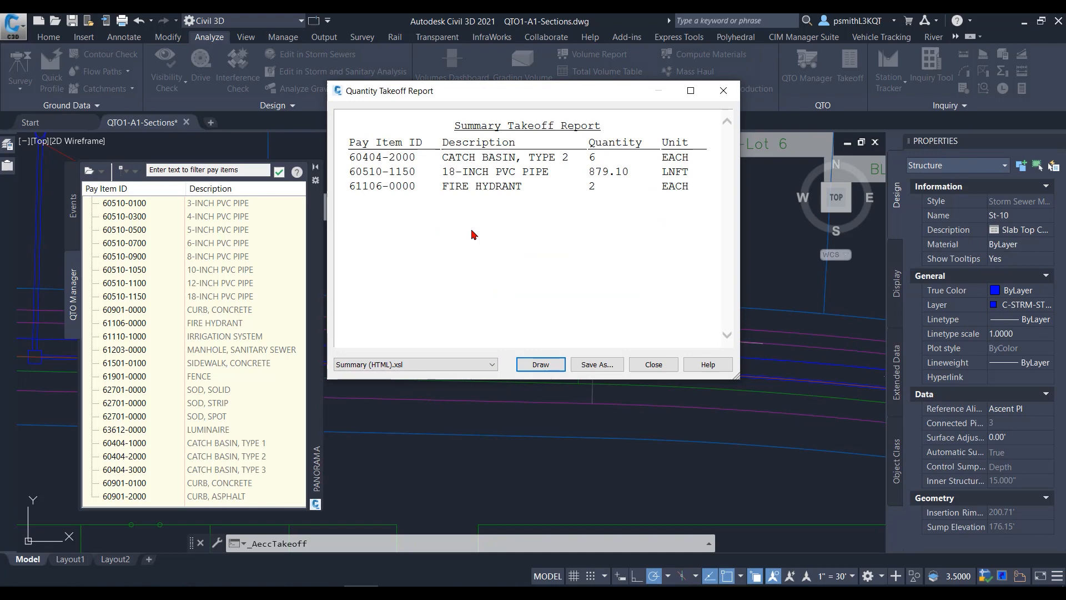
mouse_move(581, 200)
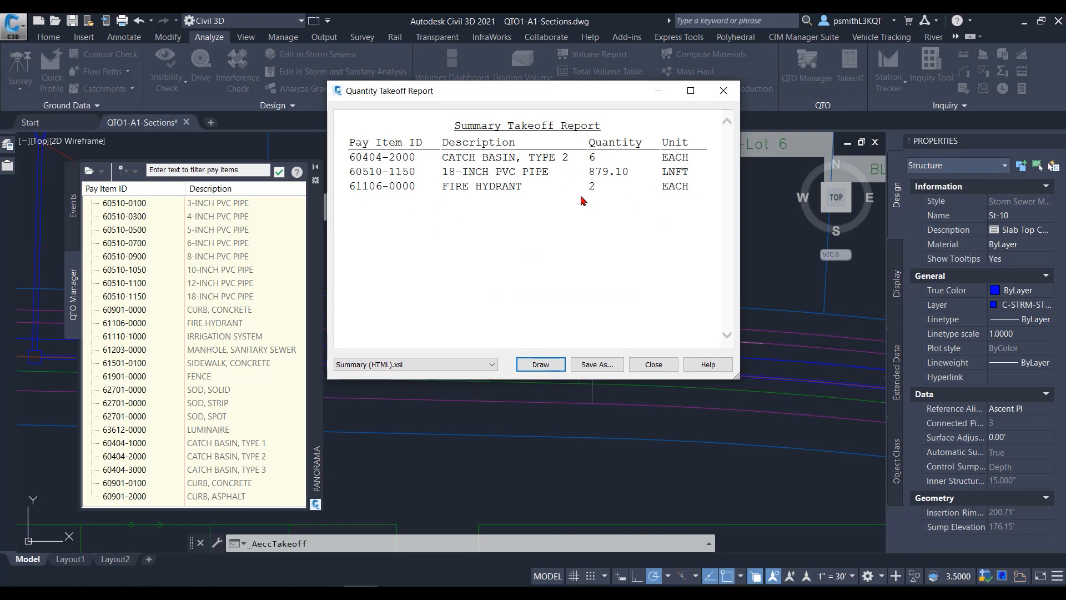
mouse_move(400, 184)
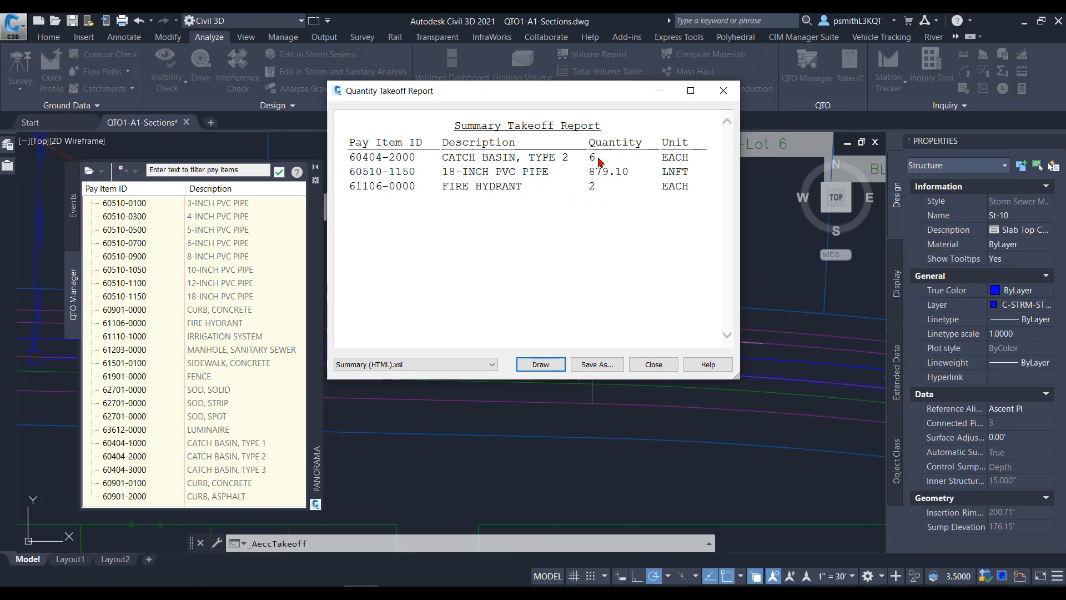
mouse_move(578, 216)
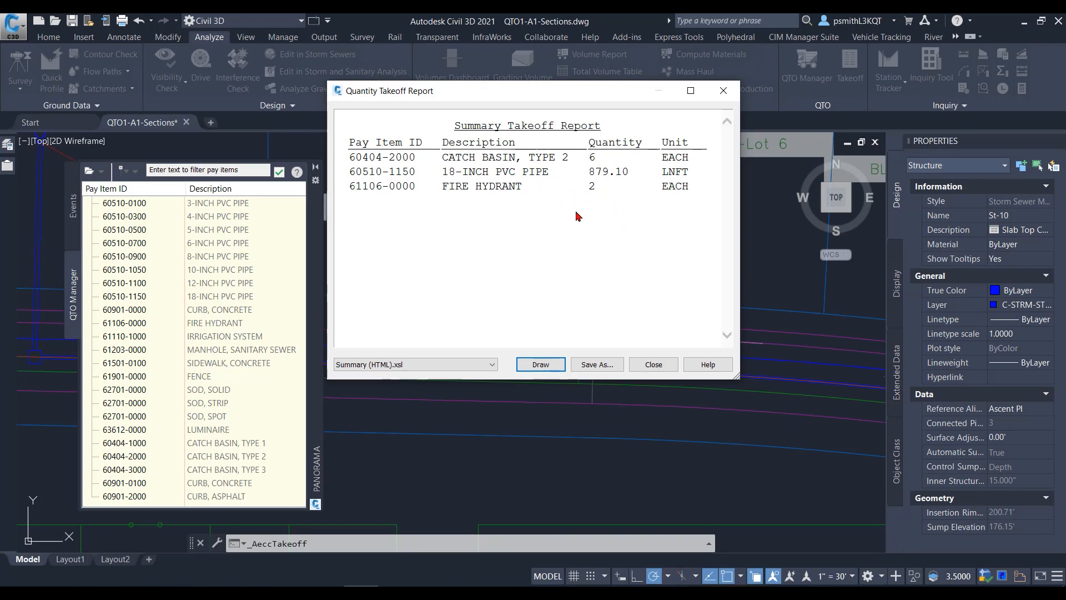
mouse_move(170, 419)
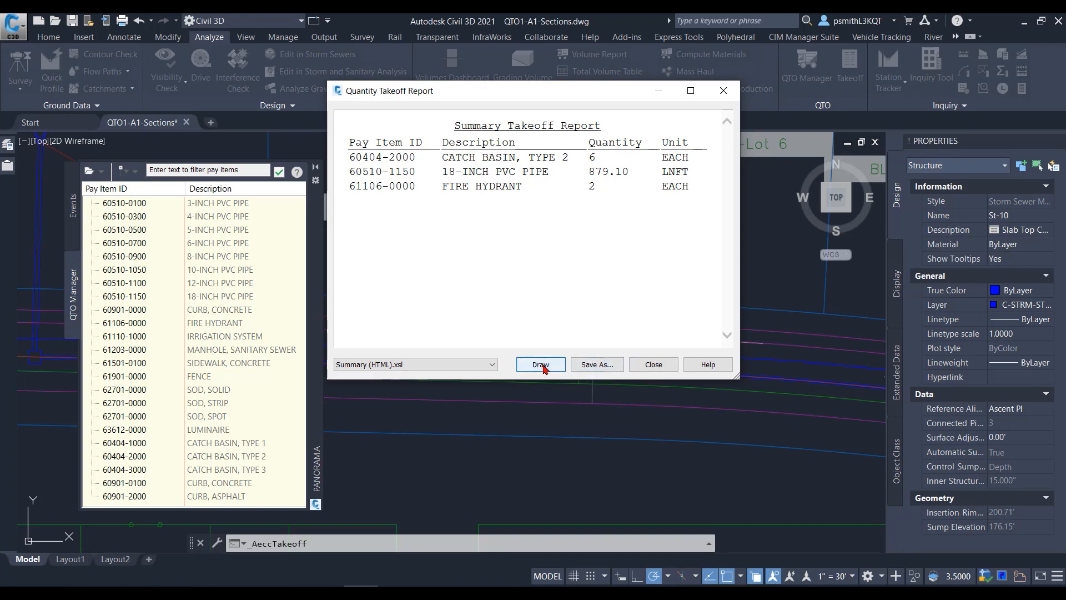
Step: Draw the summary takeoff report into the drawing, pending table placement
left_click(540, 364)
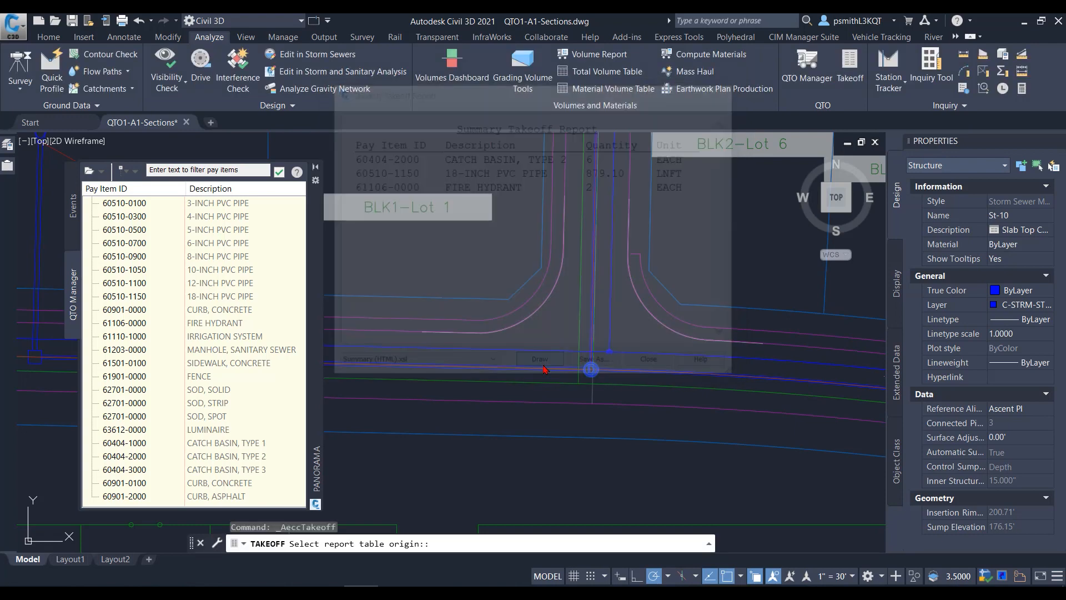
left_click(646, 358)
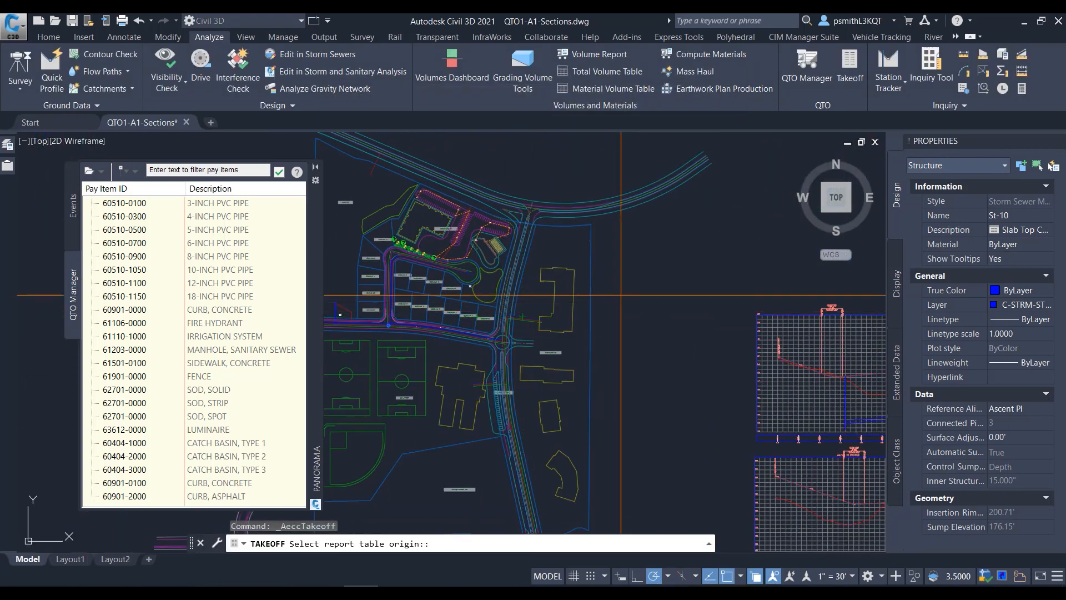